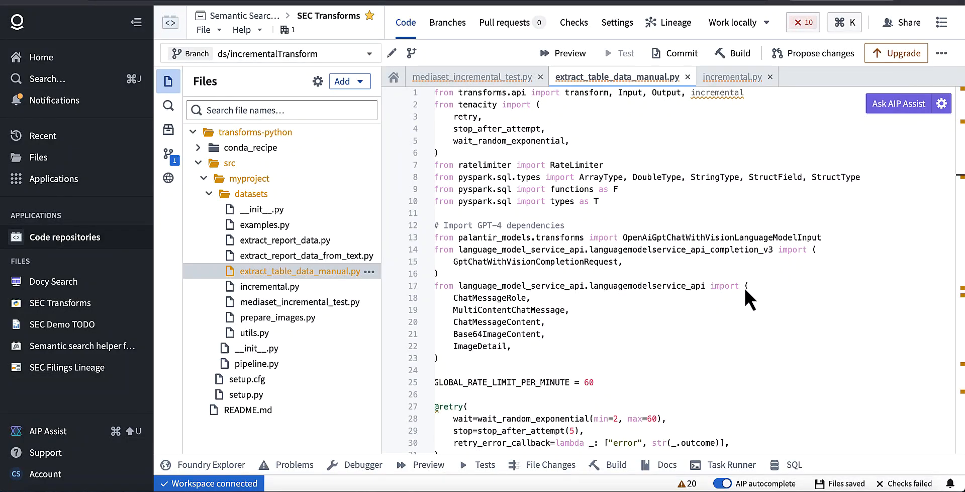
Read through extract_table_data_manual.py's GPT Vision code, collapsing the call_gpt function body
scroll("down", 3)
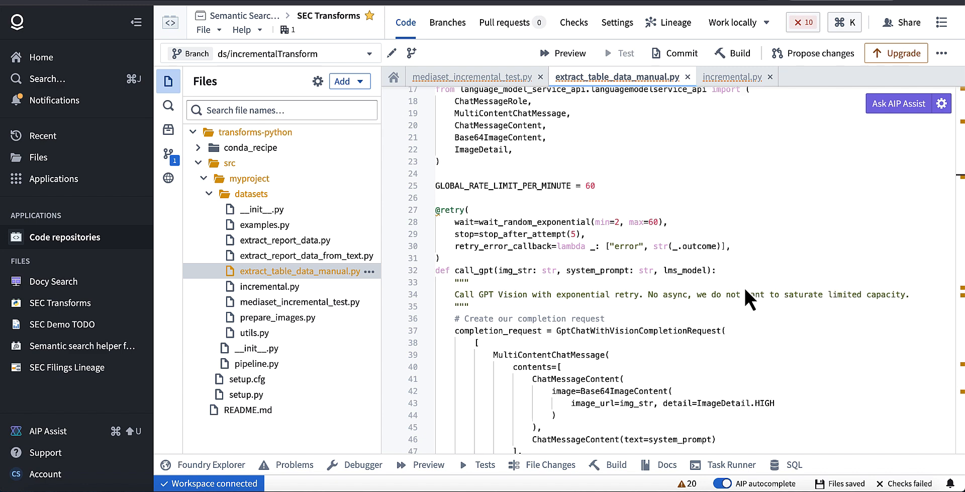
scroll("down", 3)
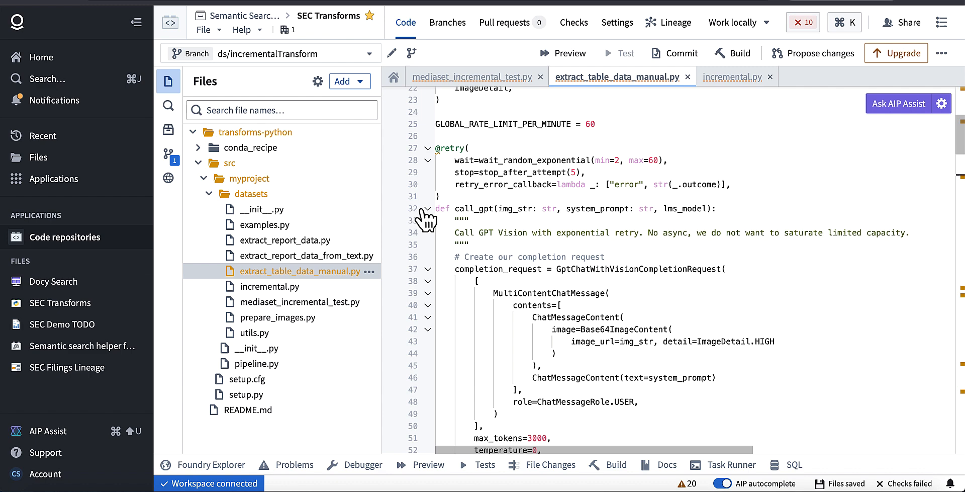
left_click(428, 209)
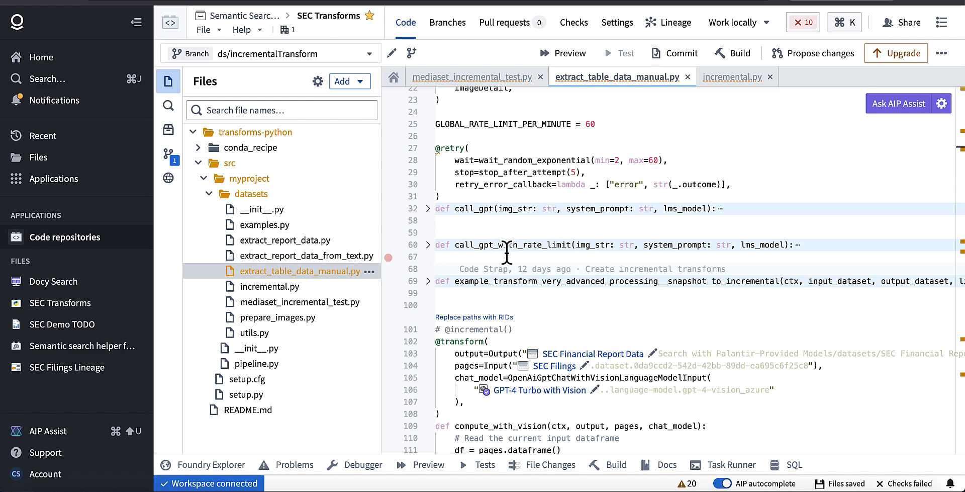
scroll("down", 3)
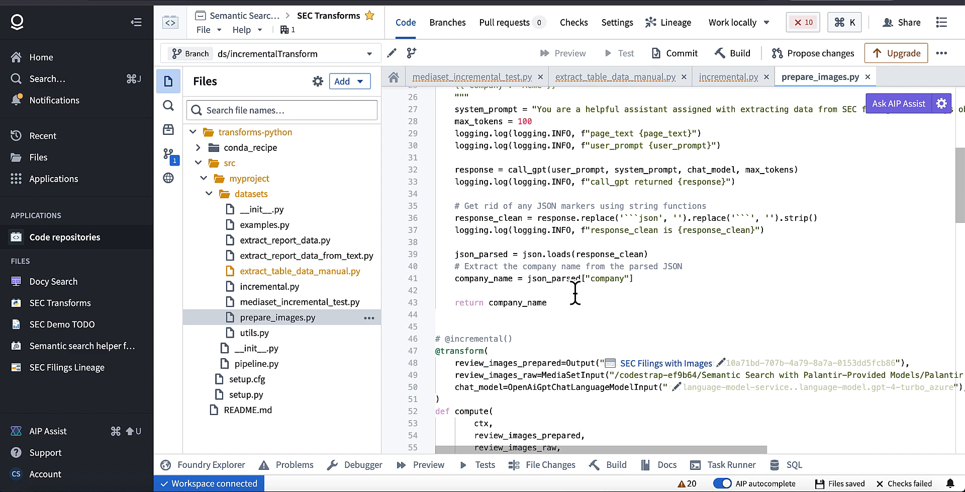
scroll("down", 3)
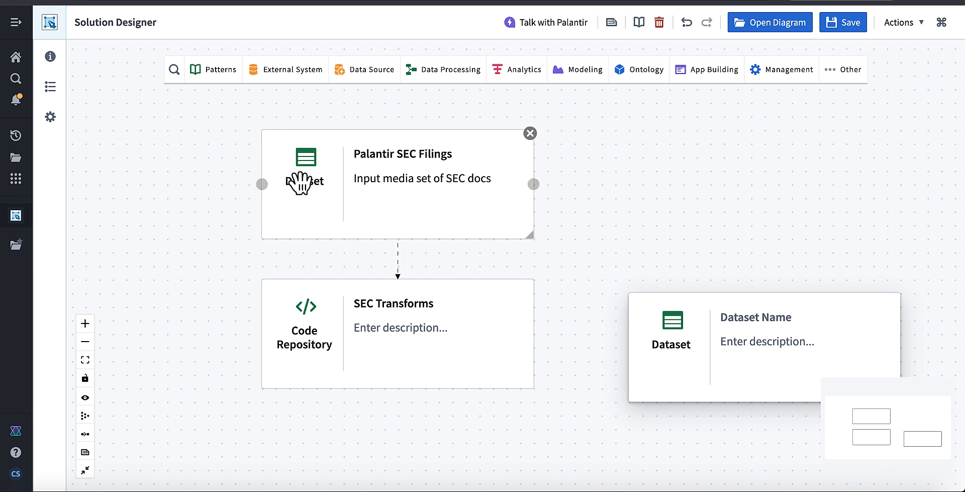
Describe SEC Transforms as 'Process Images' and connect it to the output Dataset block
left_click(395, 303)
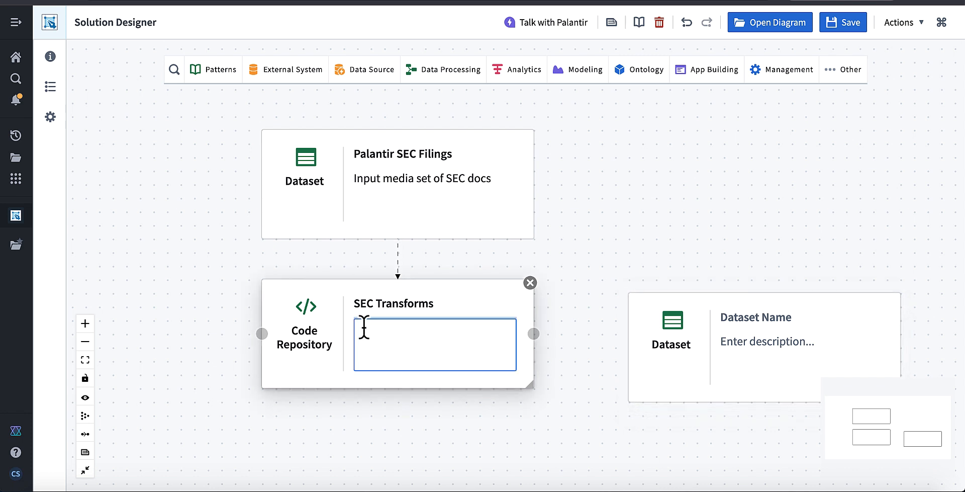
type("Process Images")
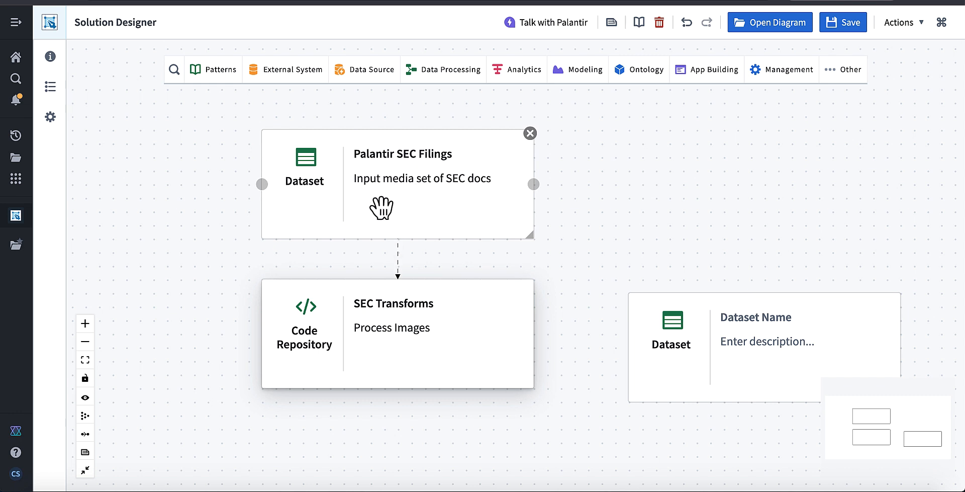
mouse_move(425, 209)
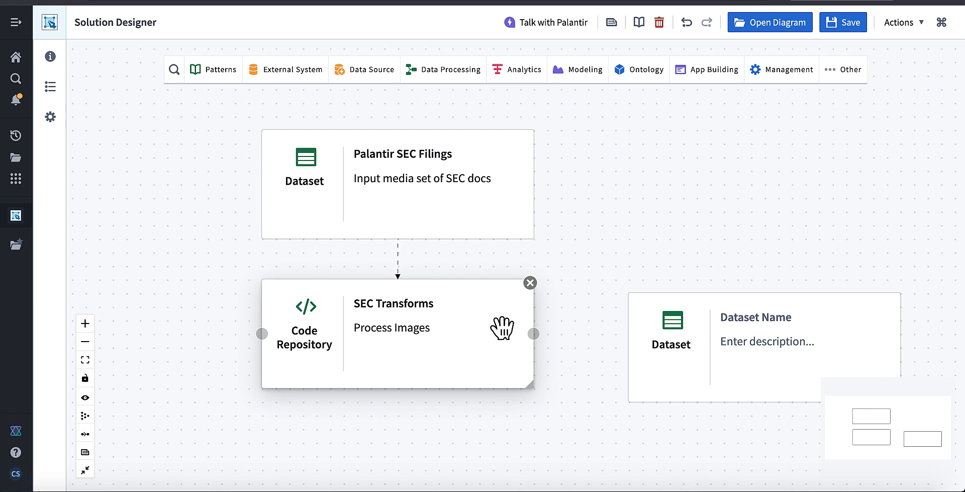
left_click(391, 327)
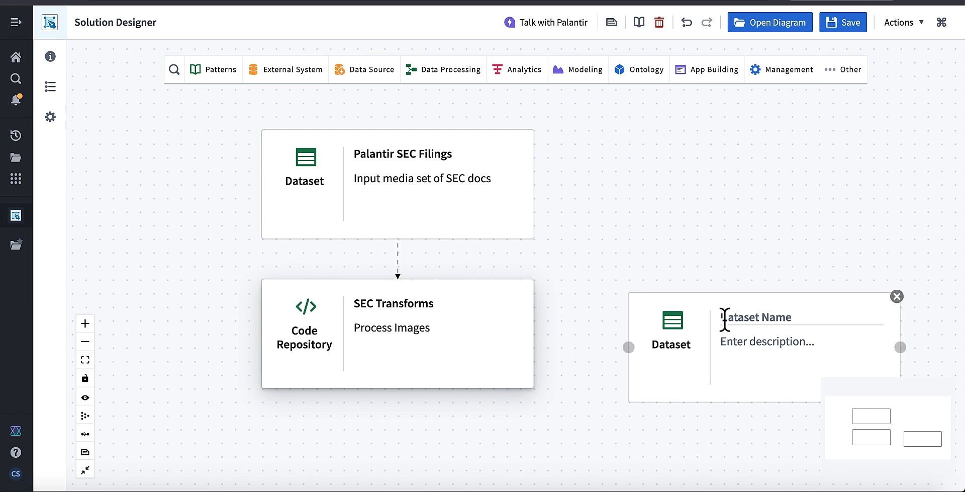
left_click_drag(535, 347, 629, 347)
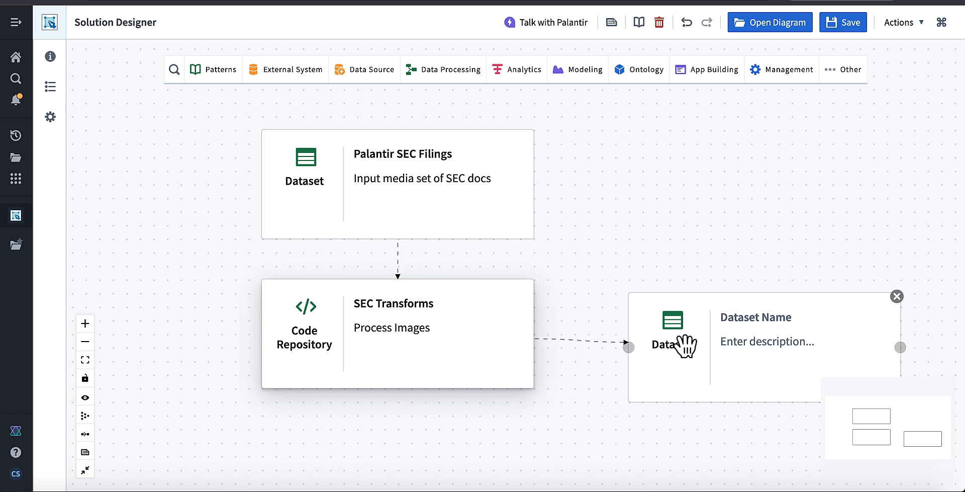
Rename the dataset 'Palantir SEC Filings Incremental' and add a second SEC Transforms node
double_click(402, 153)
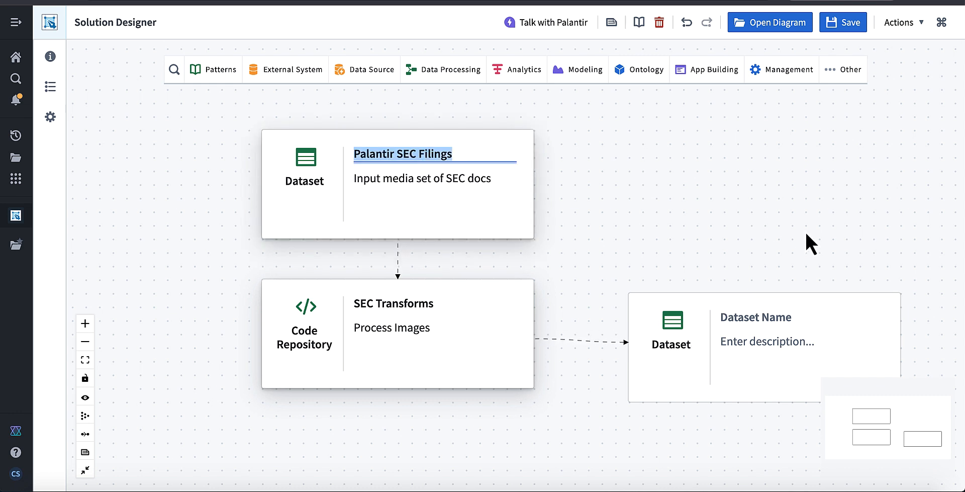
type("Palantir SEC Filings I")
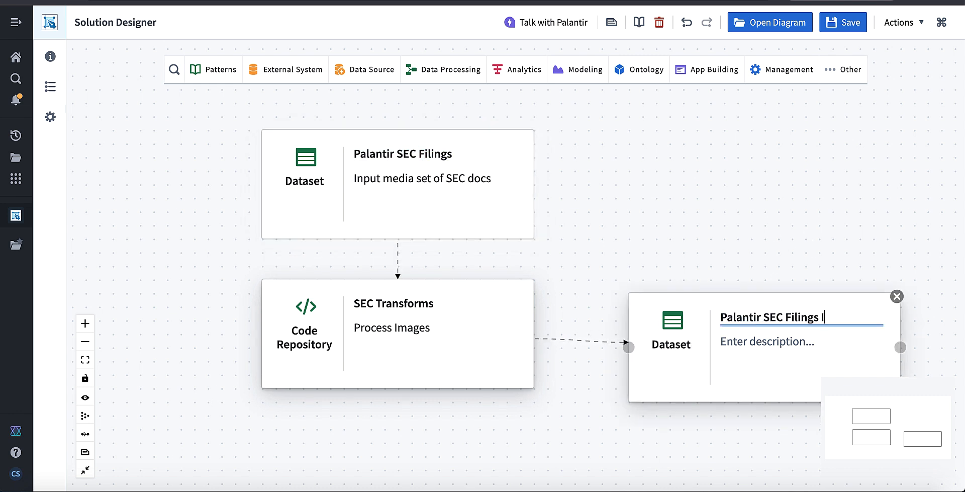
left_click(749, 206)
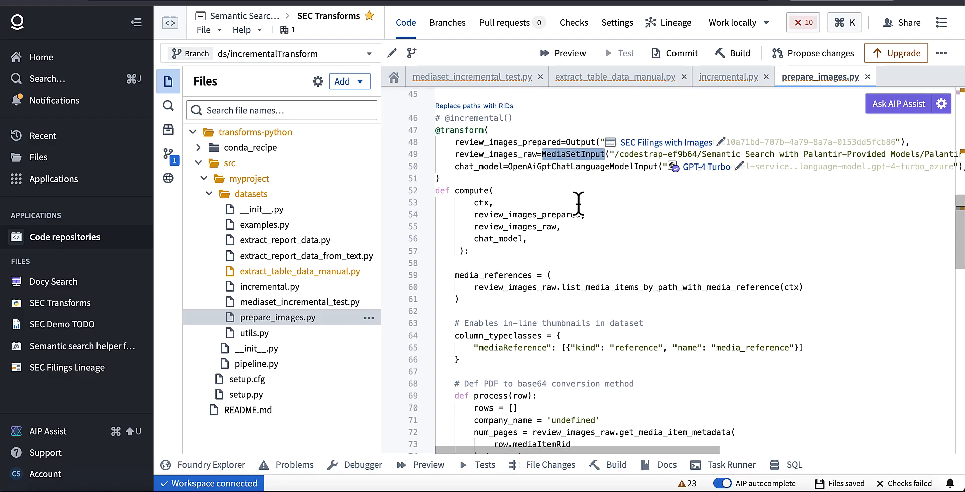
scroll("down", 3)
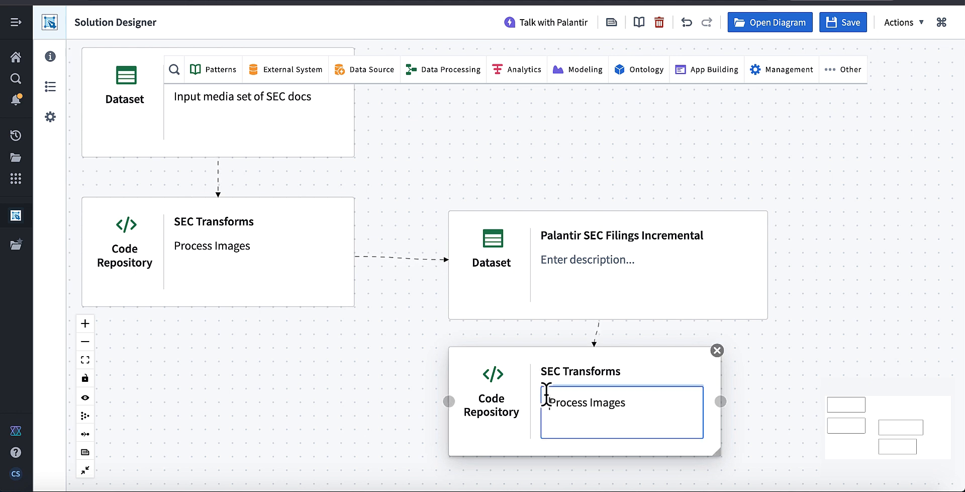
type("Prepare")
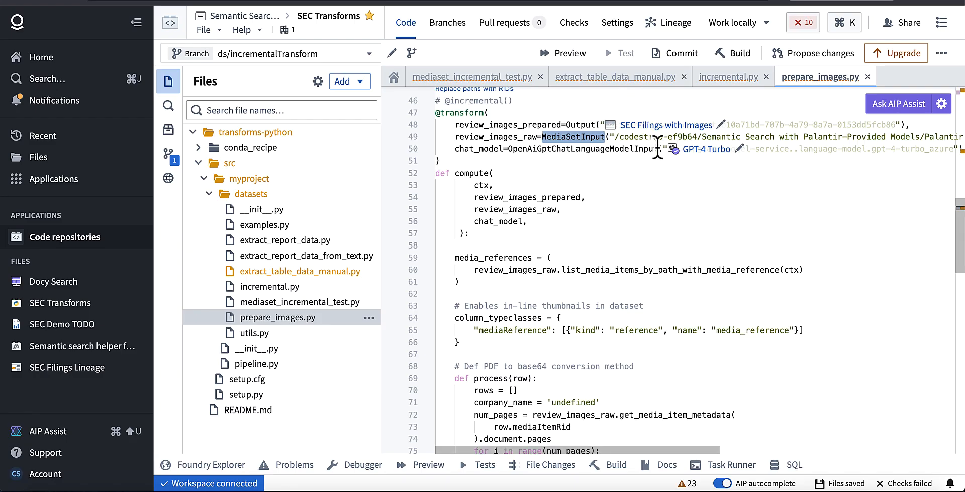
mouse_move(576, 147)
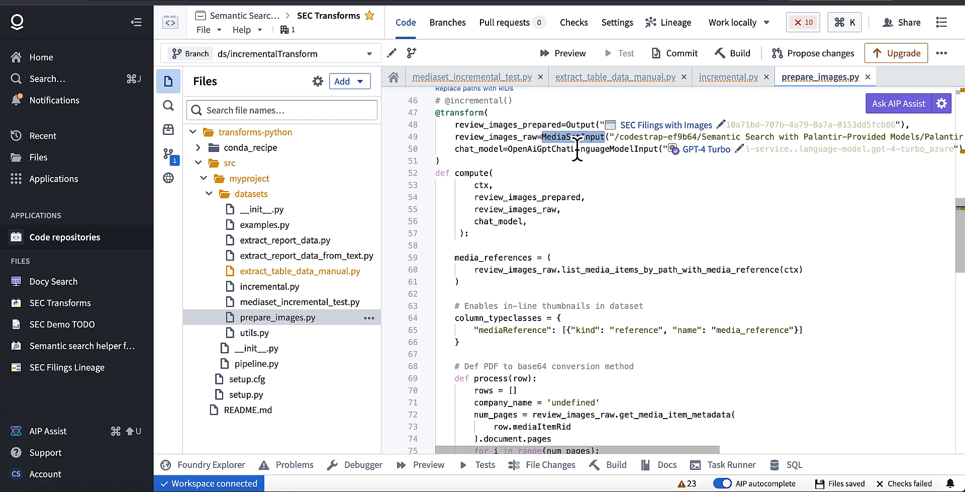
mouse_move(565, 136)
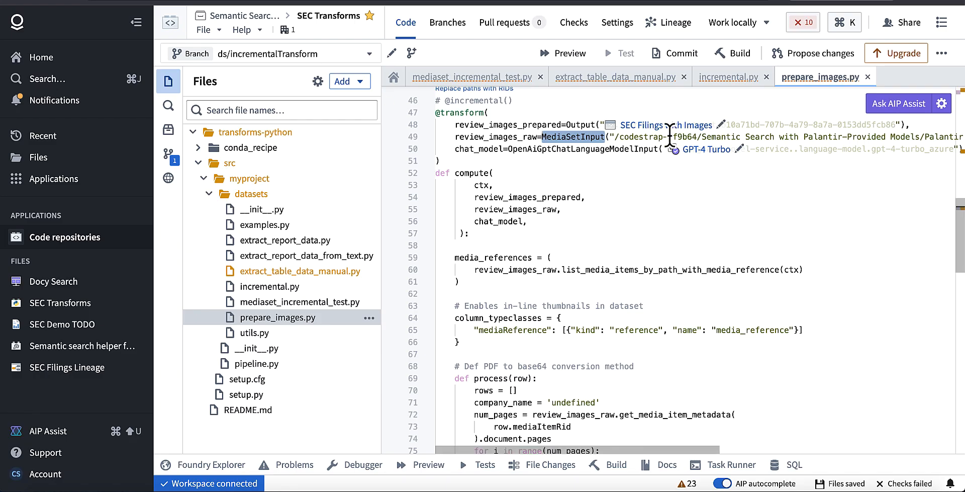
mouse_move(666, 124)
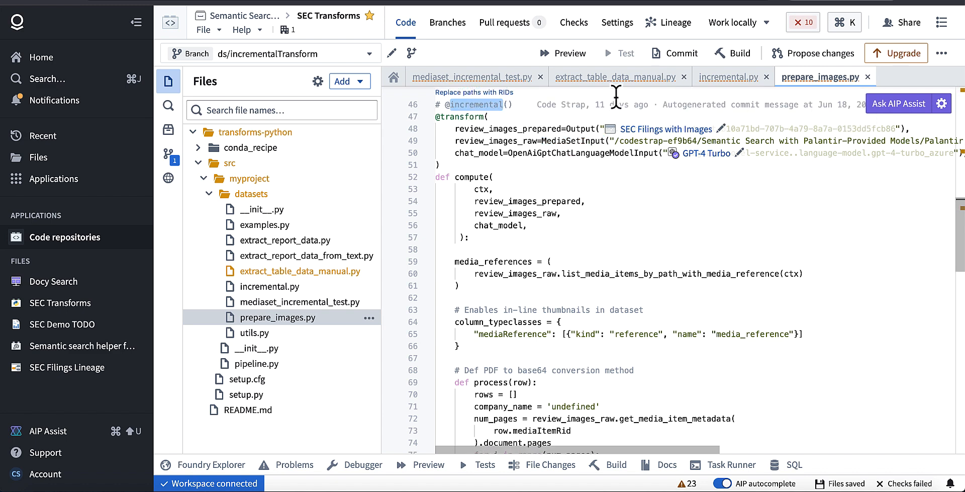
left_click(728, 76)
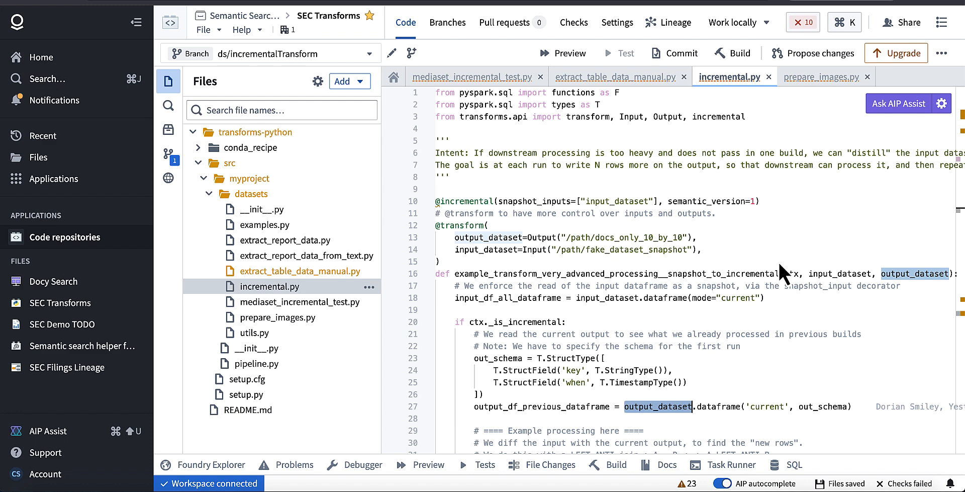
scroll("down", 3)
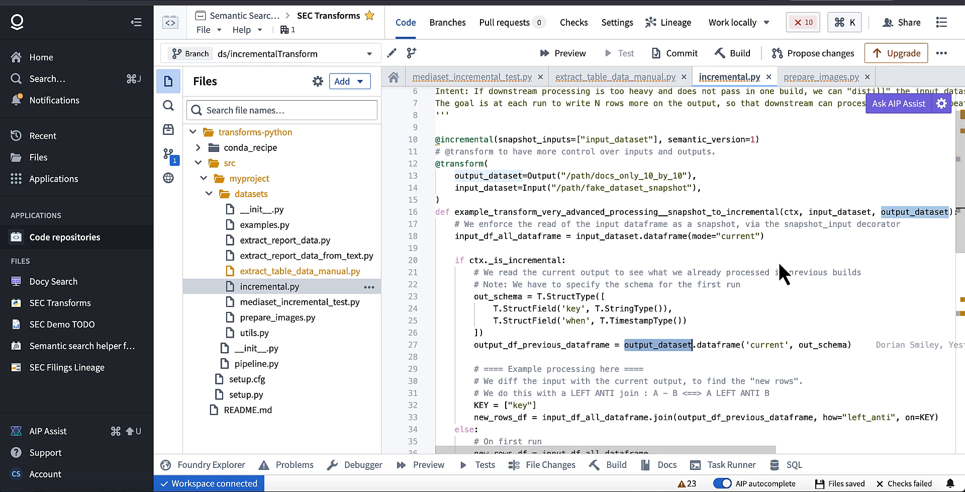
scroll("down", 3)
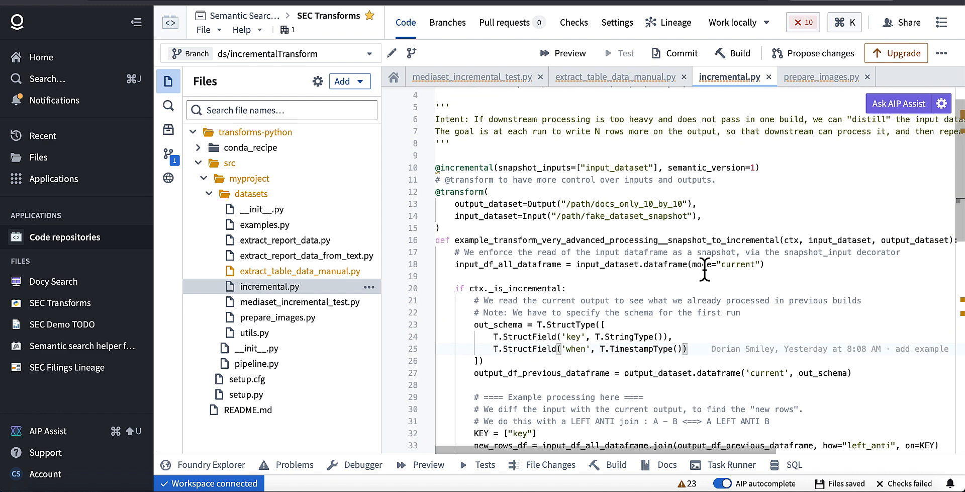
scroll("down", 3)
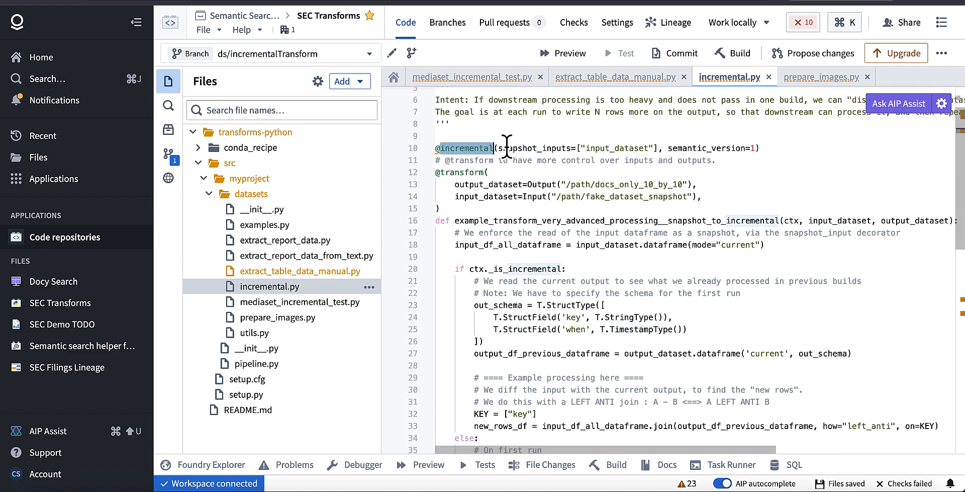
double_click(614, 148)
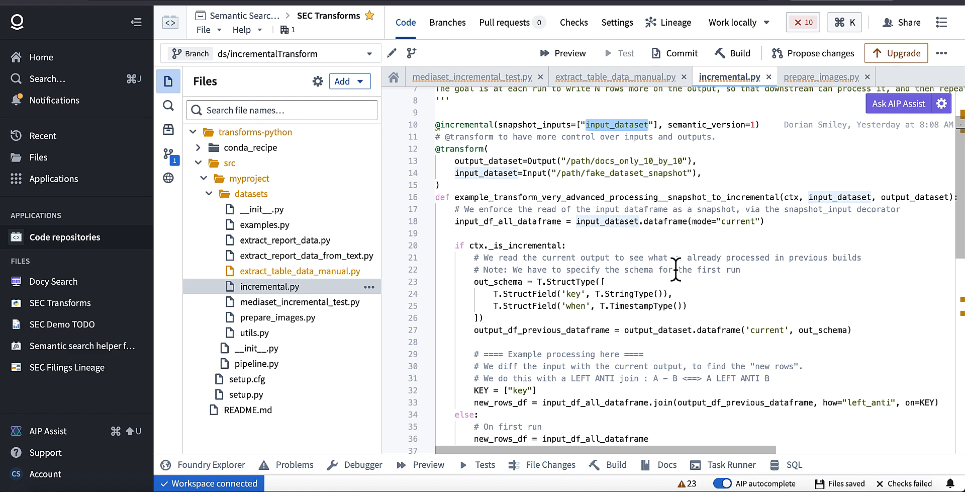
mouse_move(690, 247)
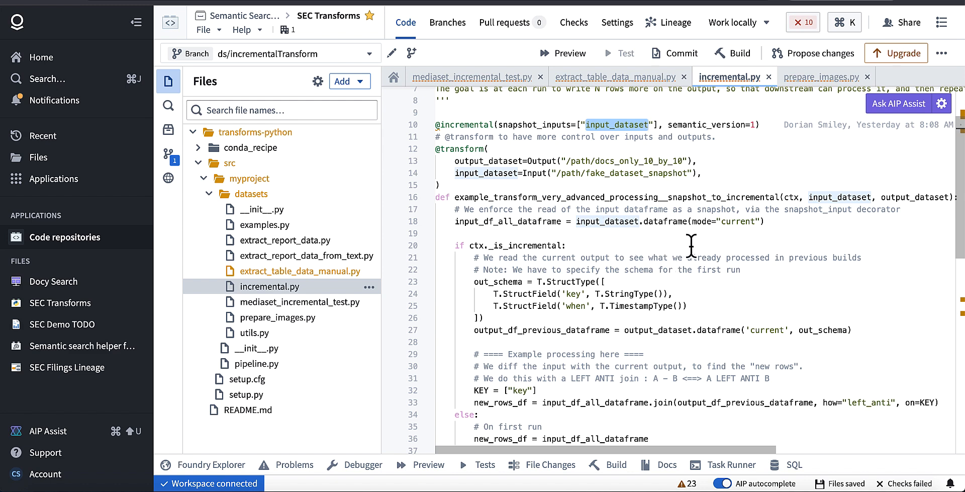
scroll("down", 3)
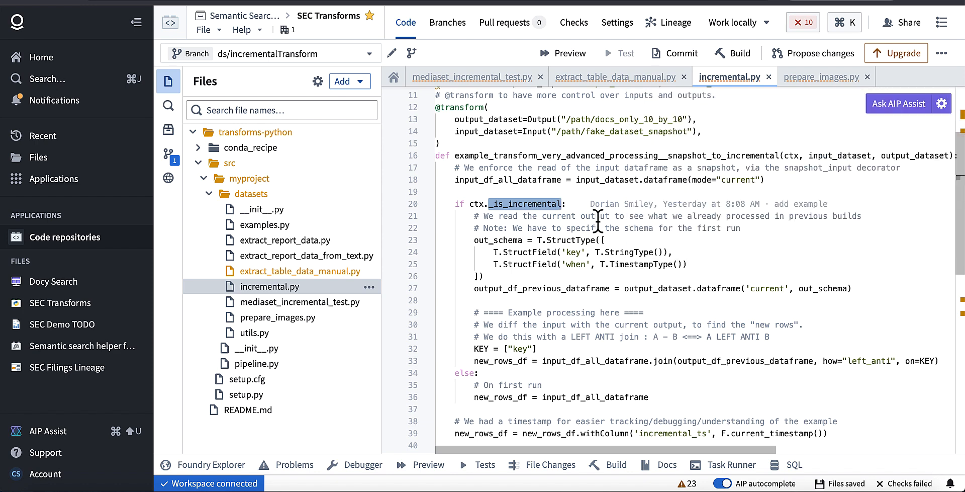
scroll("down", 3)
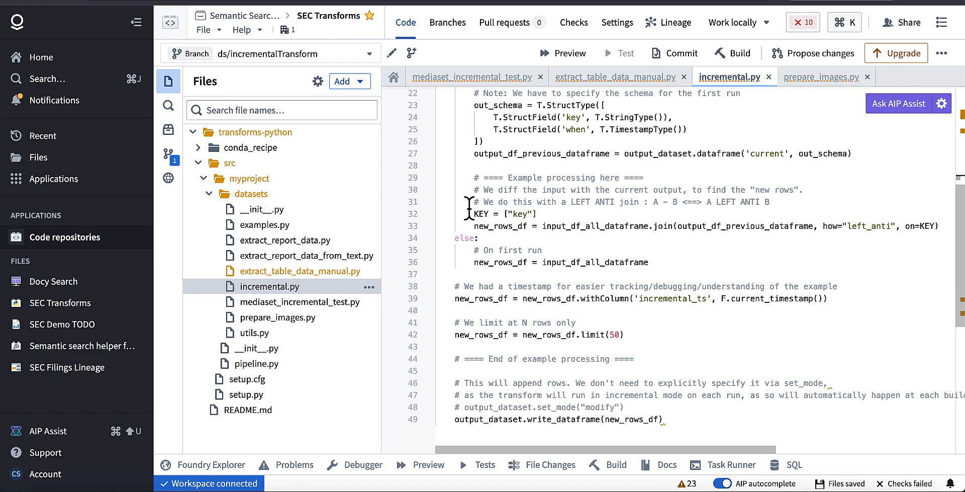
double_click(480, 213)
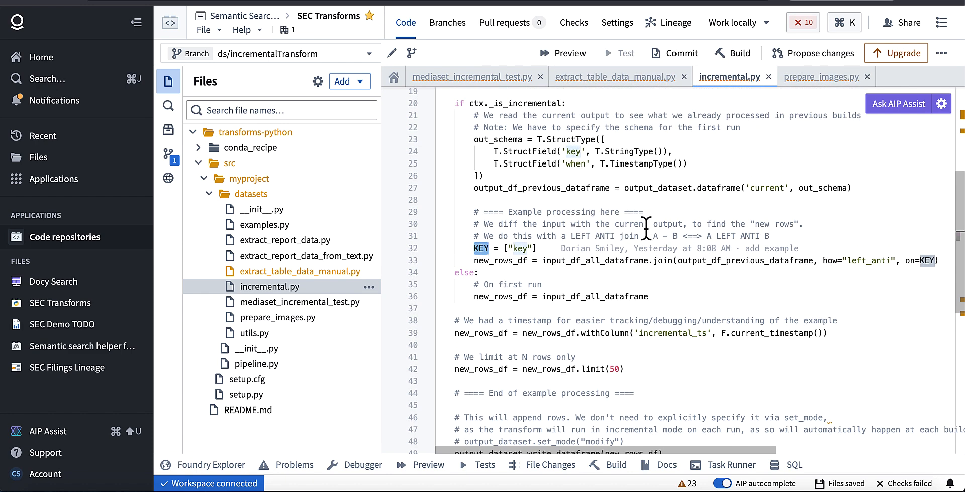
mouse_move(515, 154)
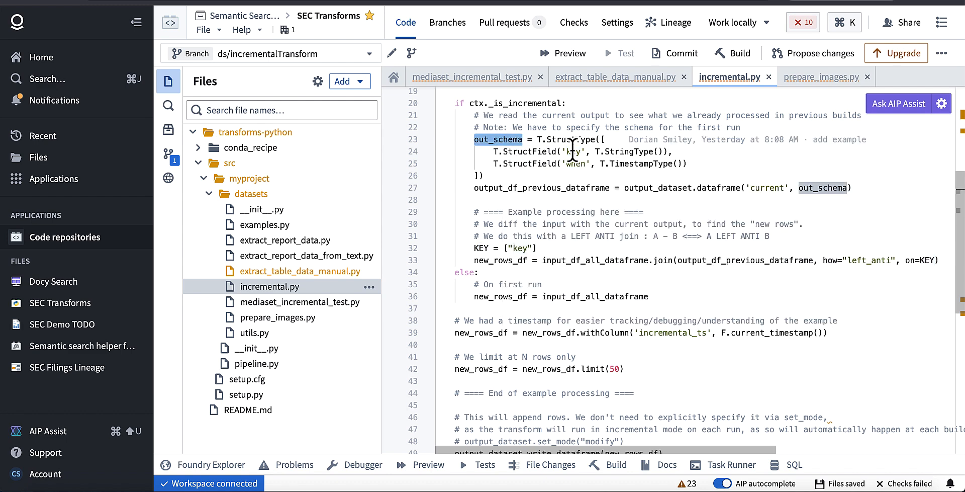
mouse_move(546, 235)
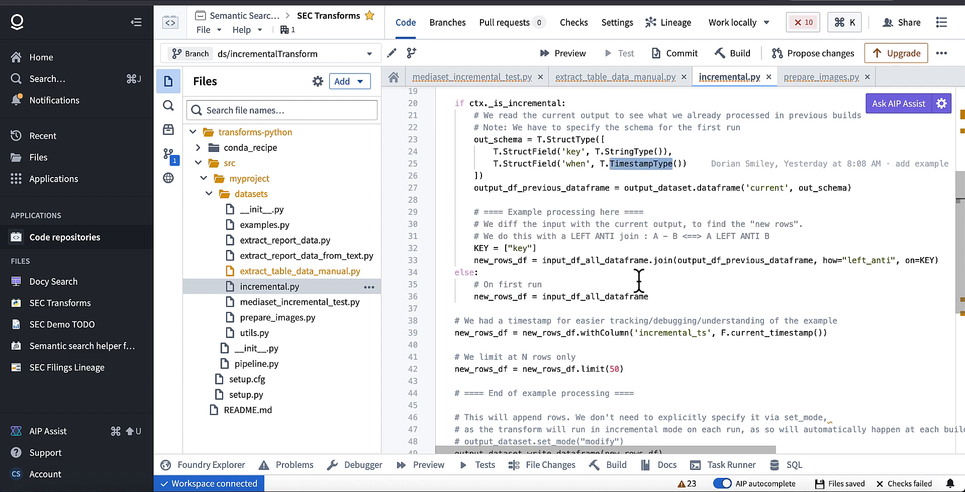
Review incremental.py, then view extract_table_data_manual.py with its SEC Financial Report Data preview
scroll("down", 3)
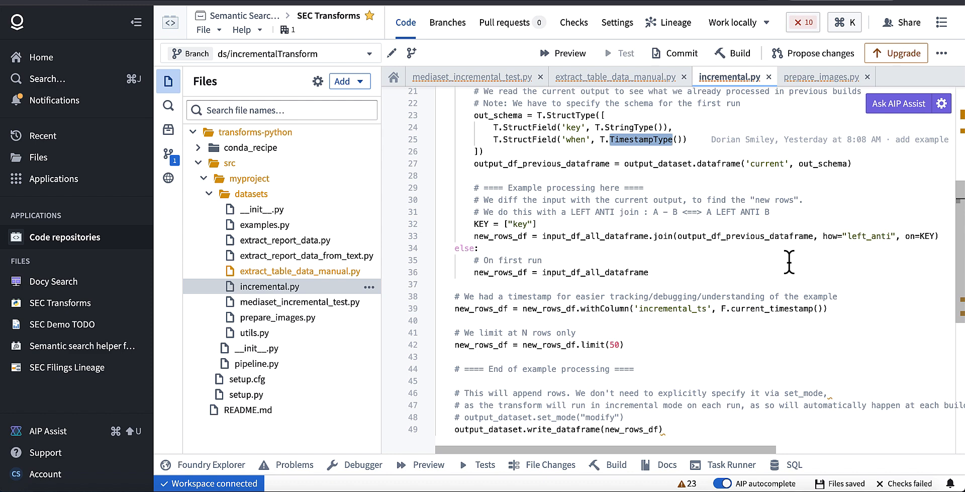
mouse_move(860, 252)
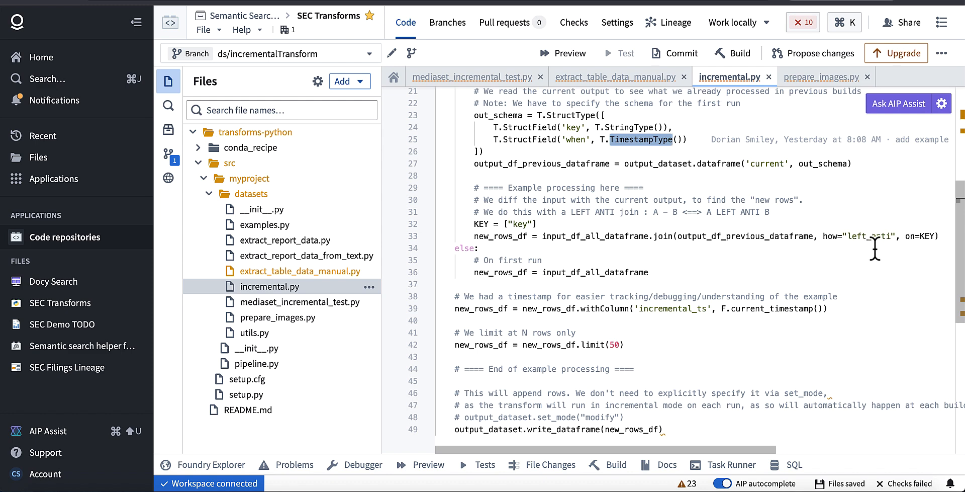
scroll("down", 3)
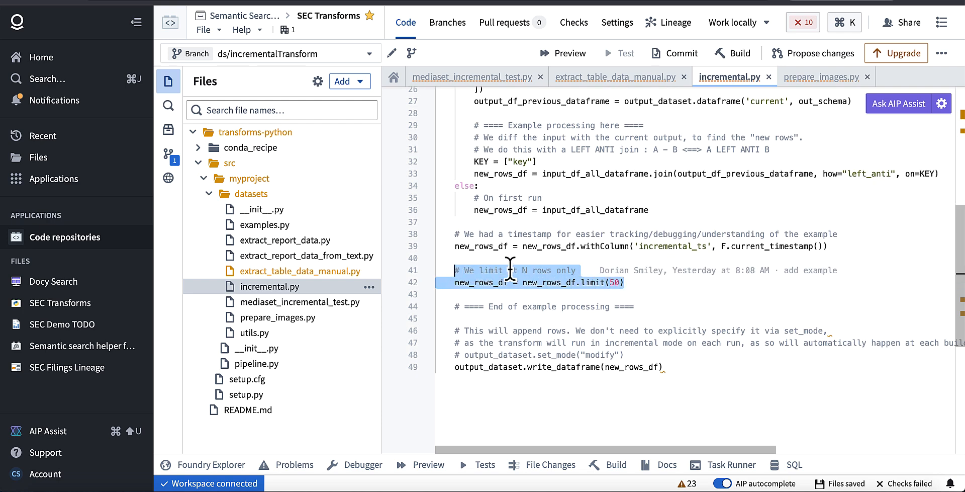
left_click(612, 282)
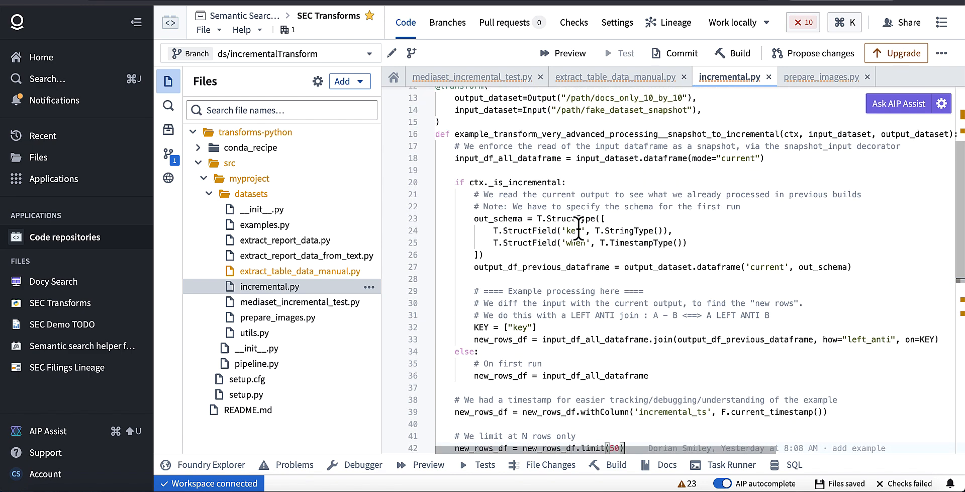
mouse_move(602, 251)
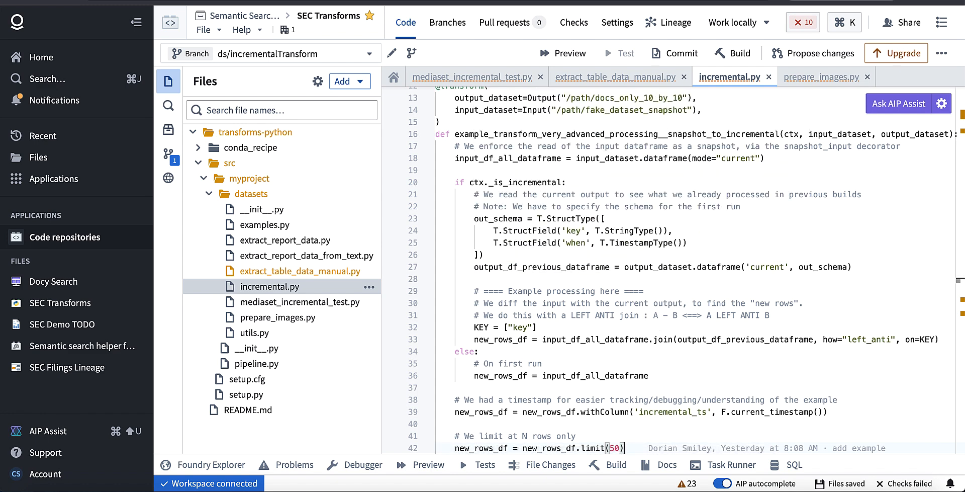
scroll("down", 3)
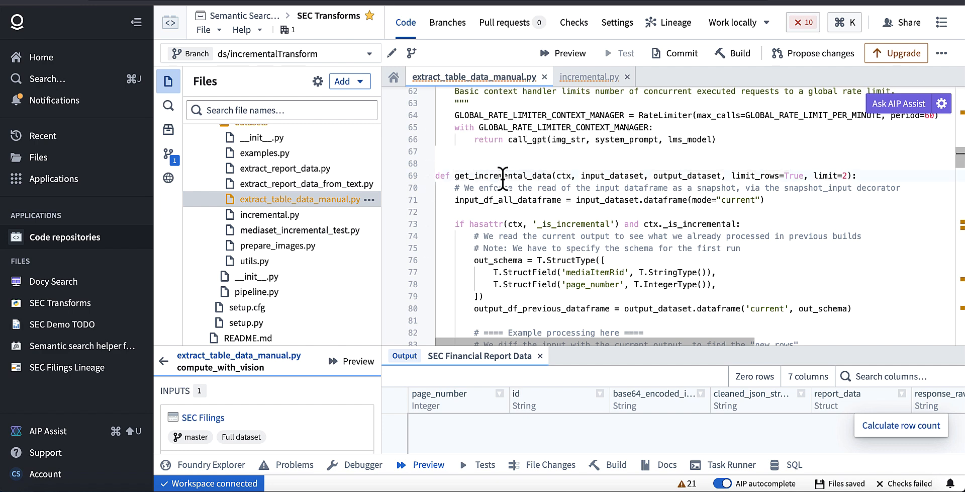
double_click(503, 176)
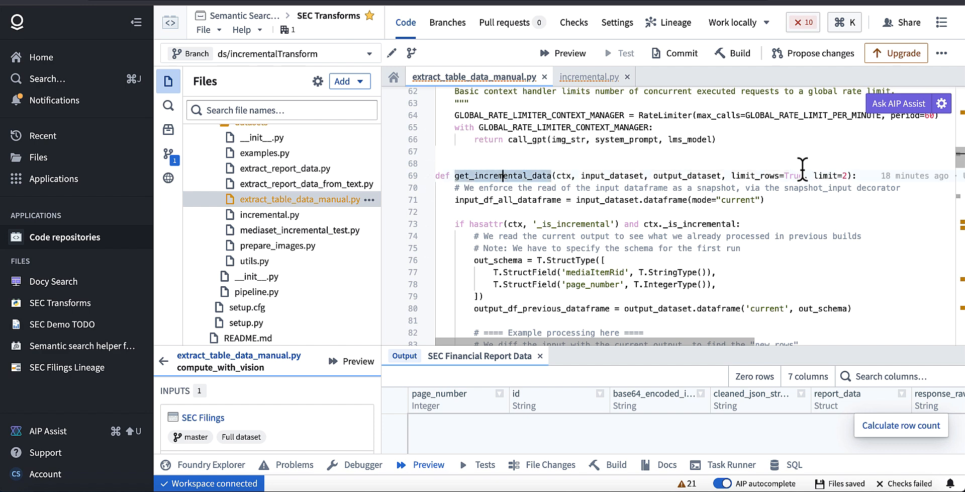
double_click(754, 176)
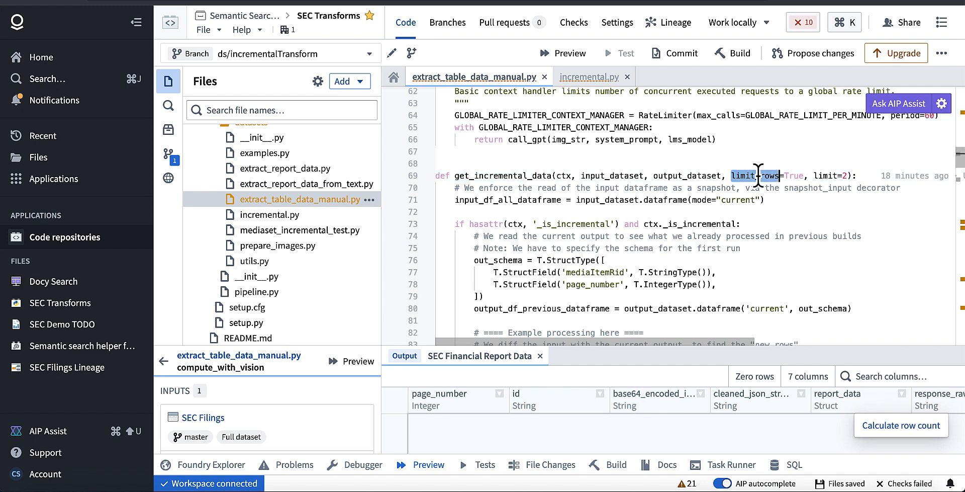
scroll("down", 3)
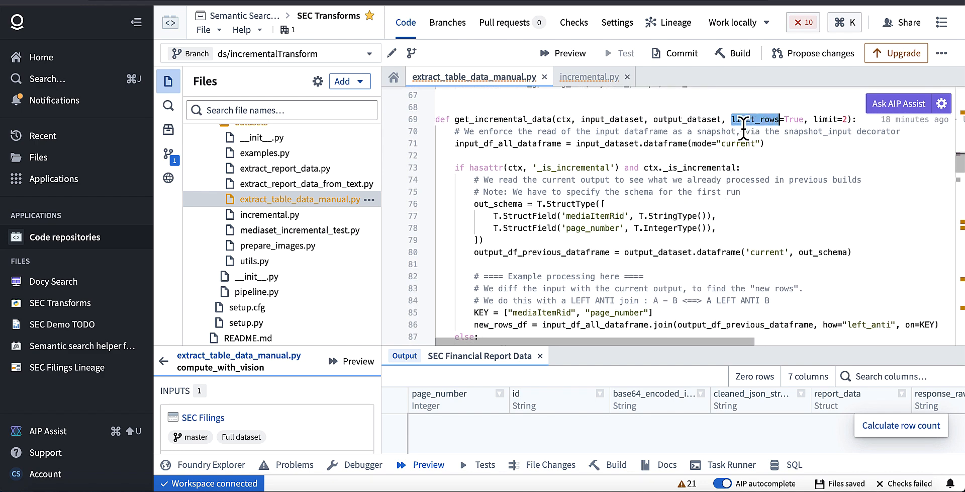
scroll("down", 3)
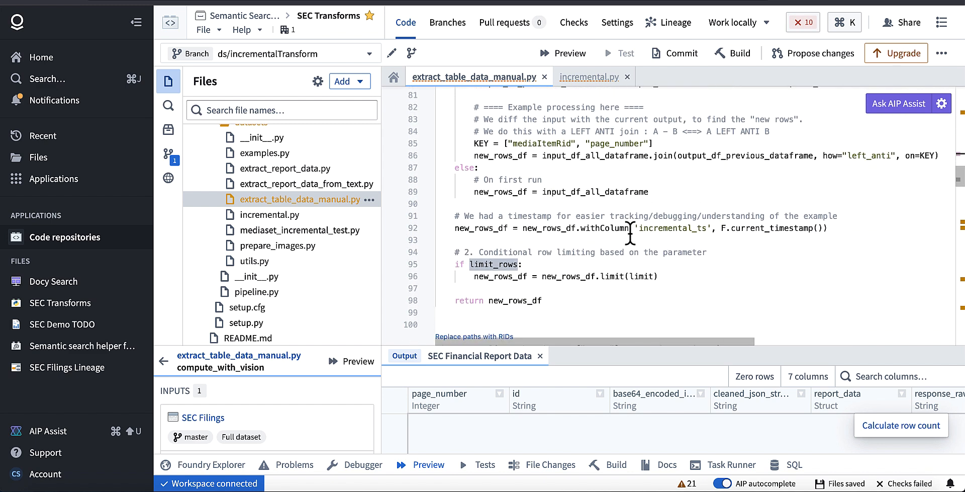
scroll("down", 3)
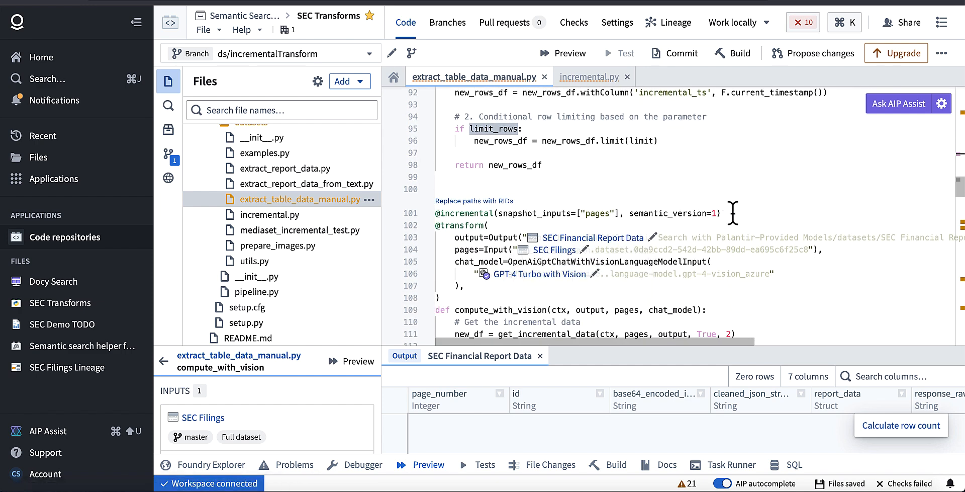
mouse_move(577, 213)
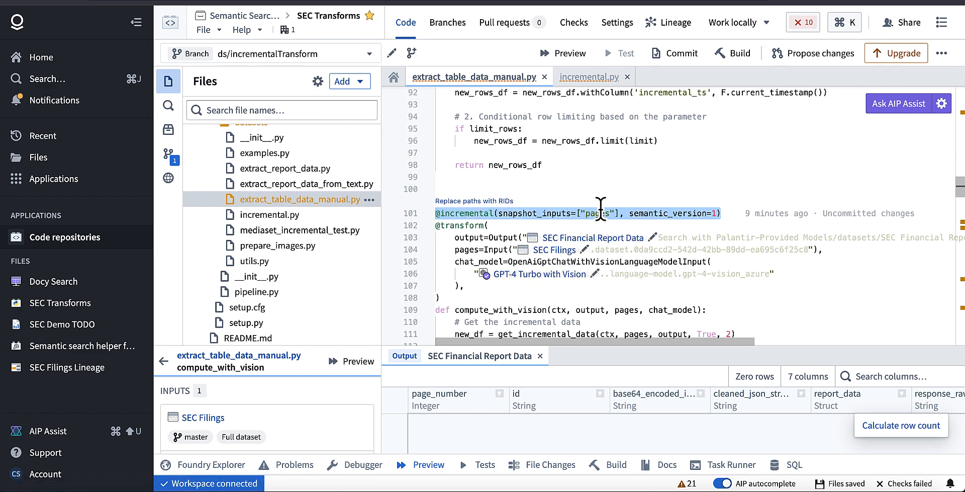
double_click(595, 213)
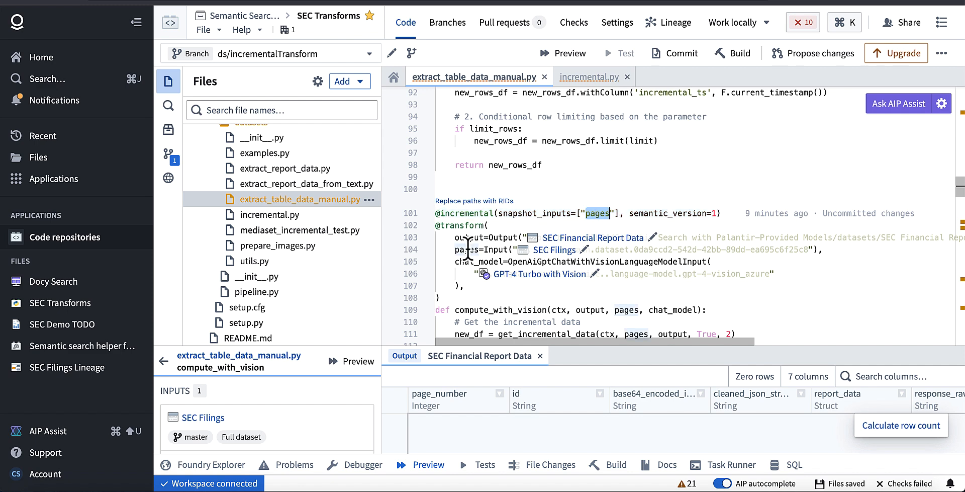
scroll("down", 3)
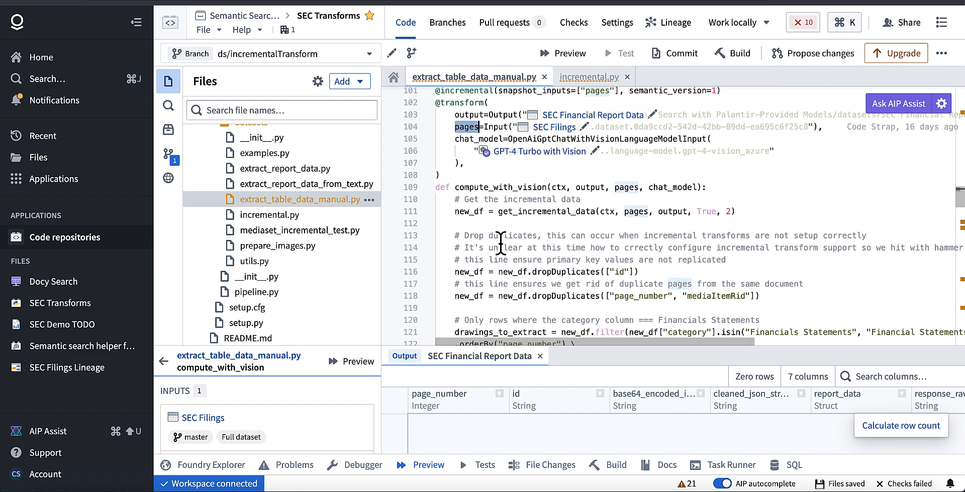
scroll("down", 3)
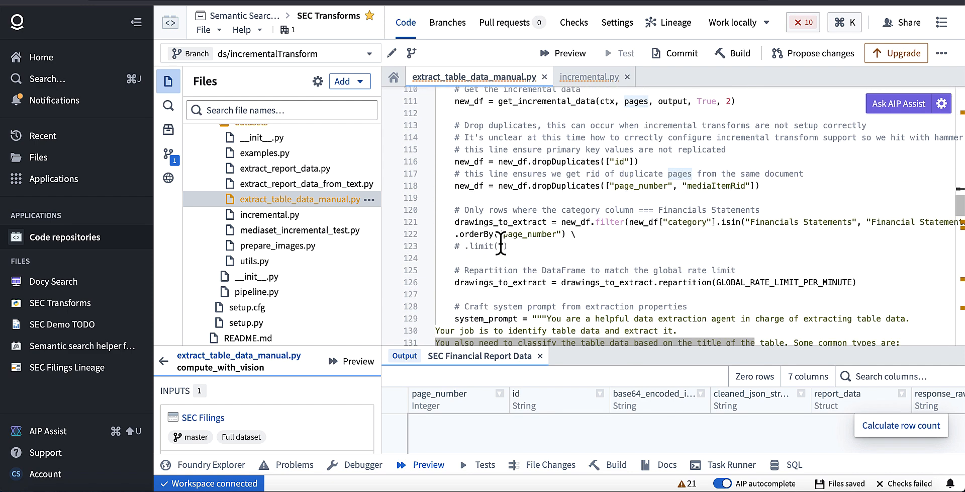
scroll("down", 3)
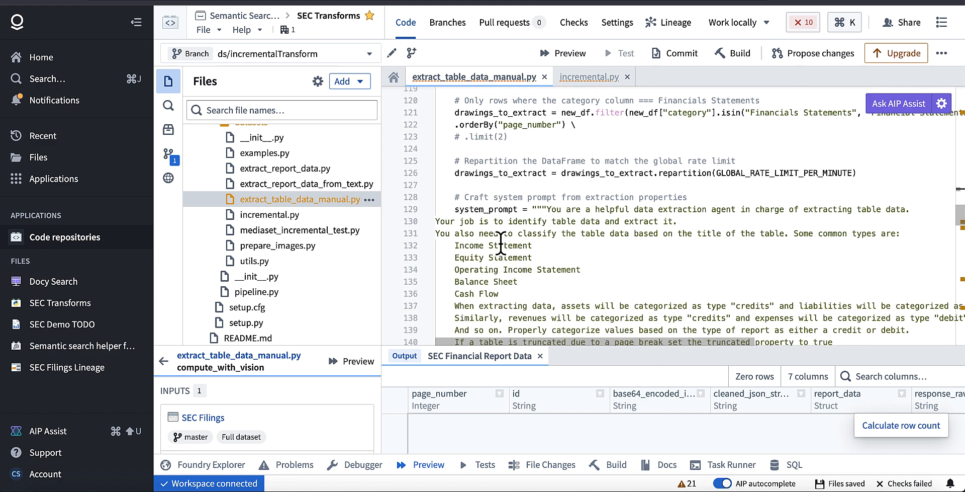
scroll("down", 3)
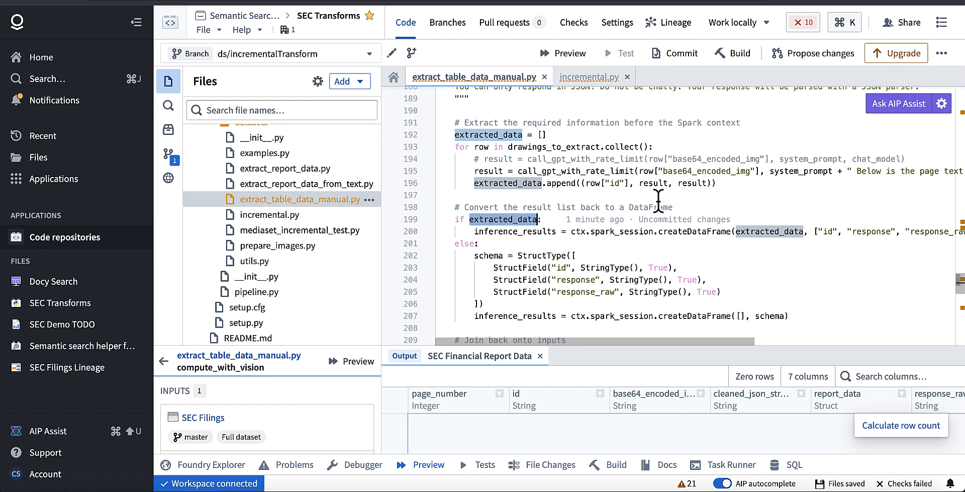
mouse_move(617, 206)
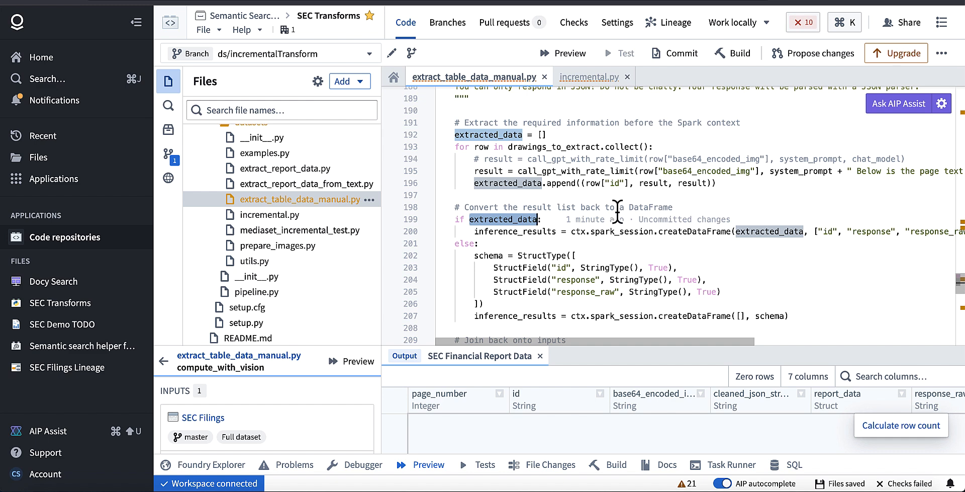
scroll("down", 3)
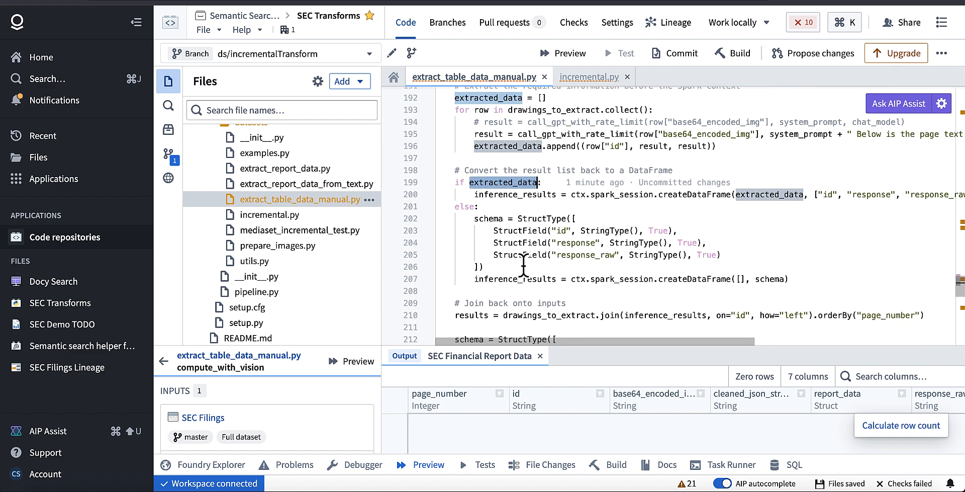
scroll("down", 3)
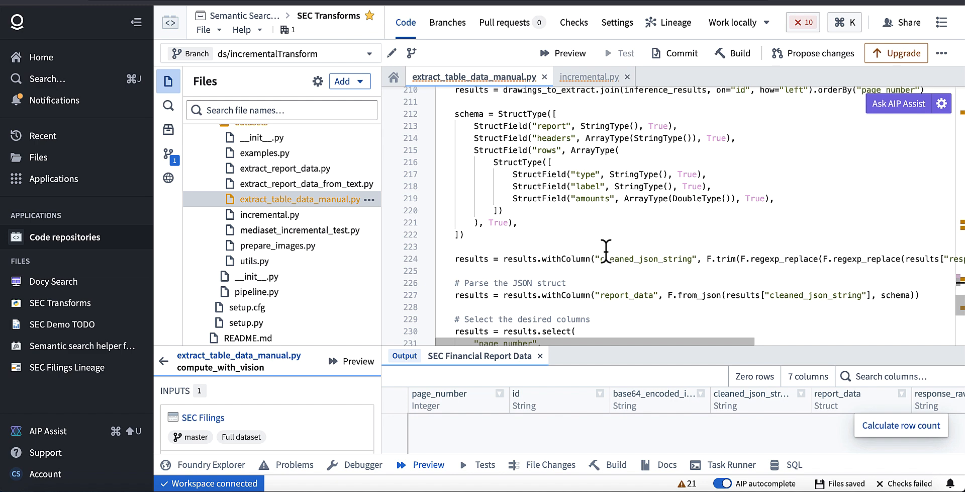
mouse_move(621, 125)
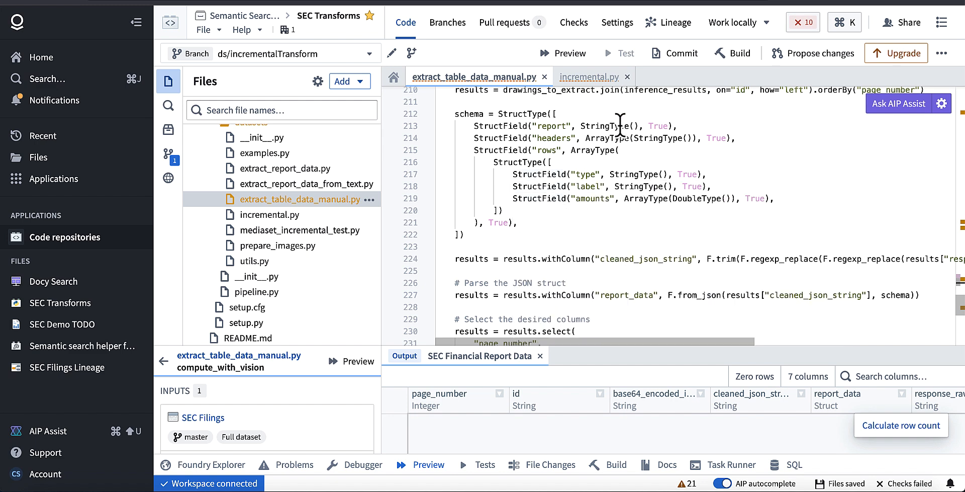
mouse_move(561, 96)
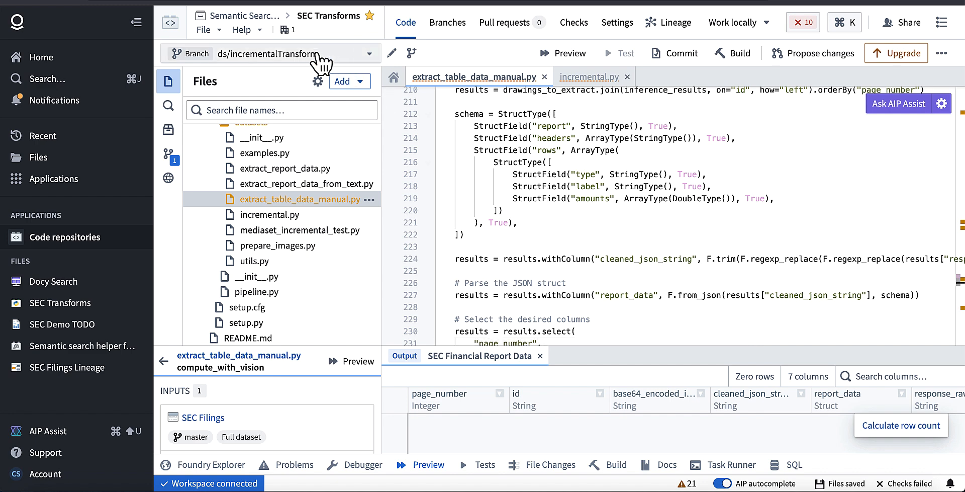
mouse_move(320, 59)
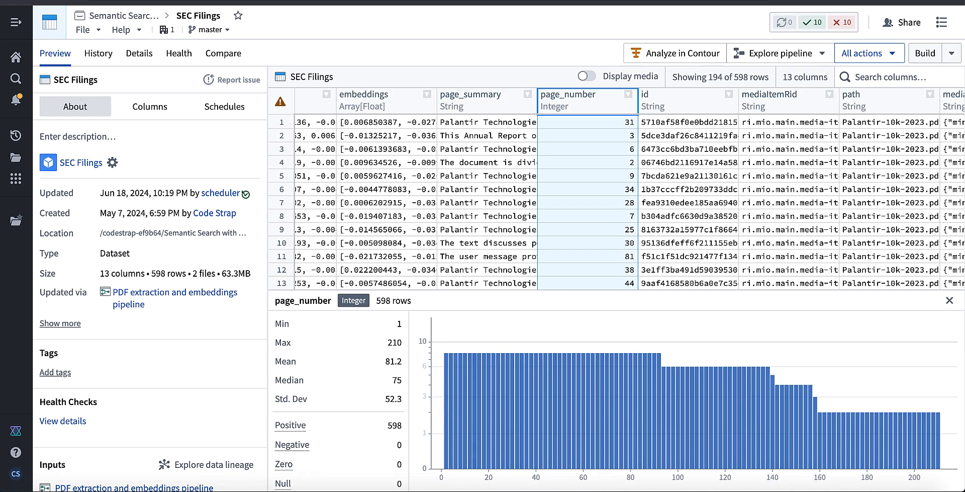
Open the output dataset on branch ds/incrementalTransform, which reports 'Branch not found'
left_click(209, 29)
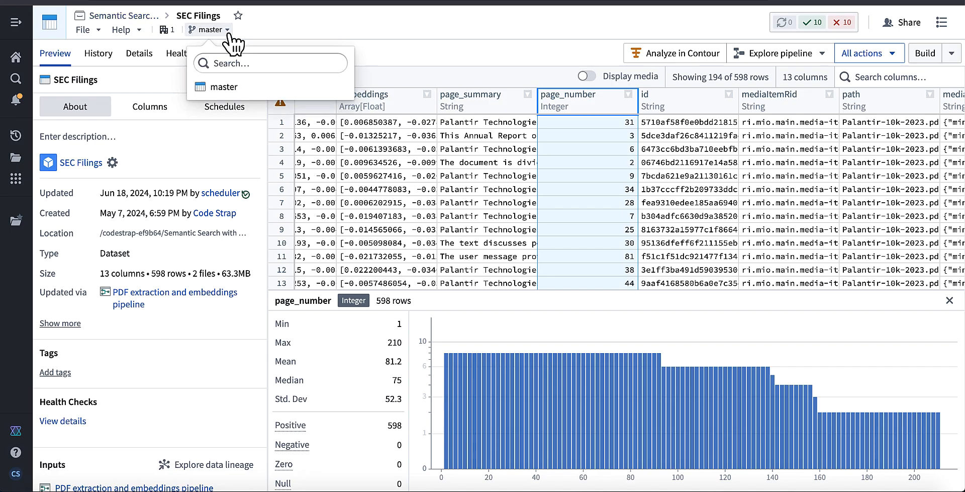
mouse_move(242, 40)
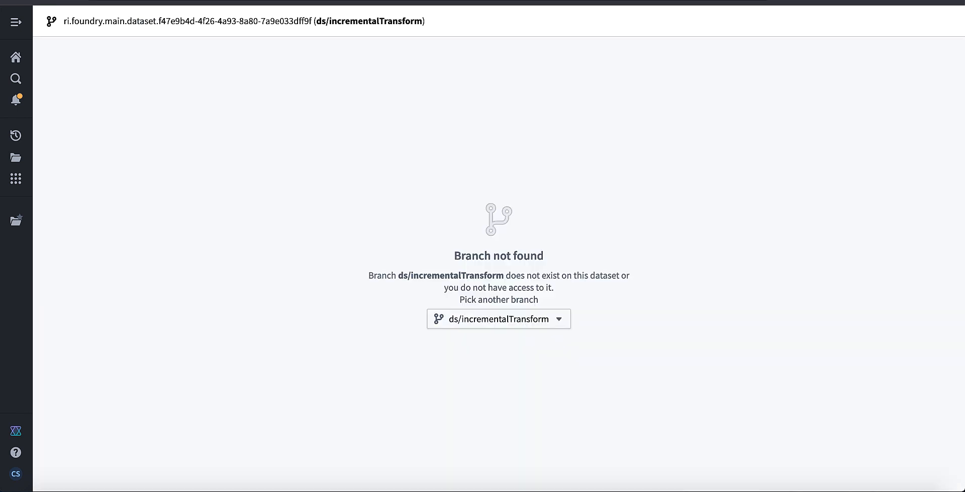
double_click(403, 20)
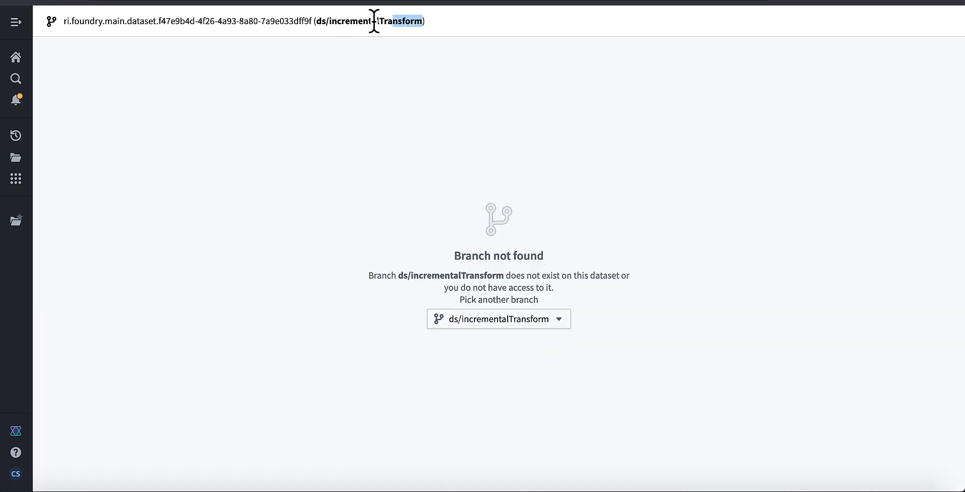
left_click_drag(387, 20, 313, 21)
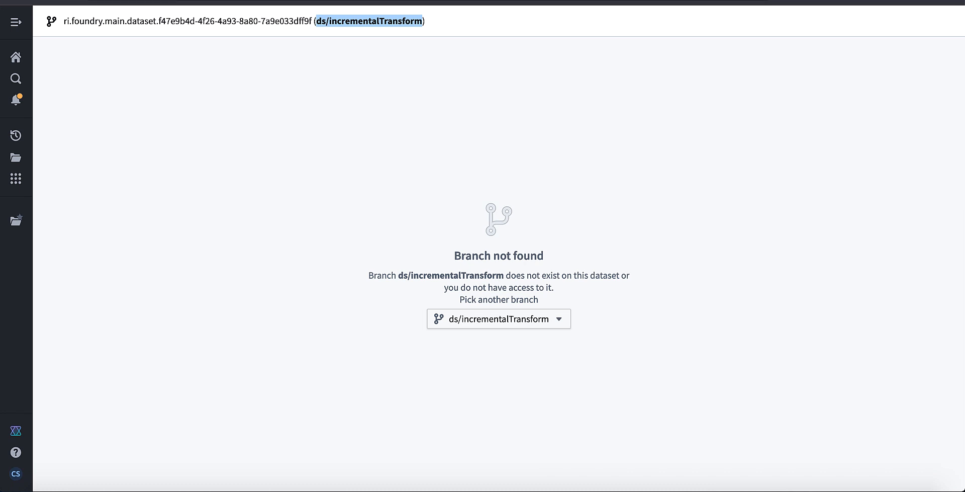
mouse_move(231, 210)
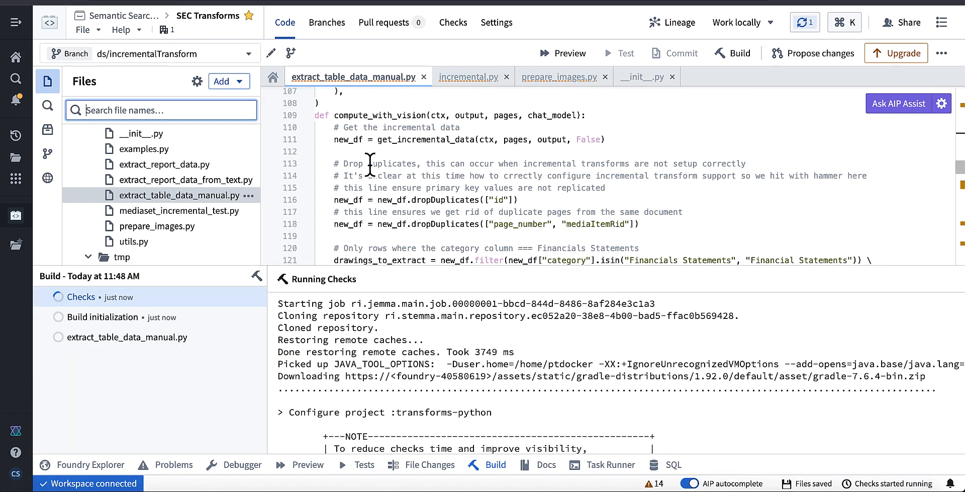
mouse_move(333, 123)
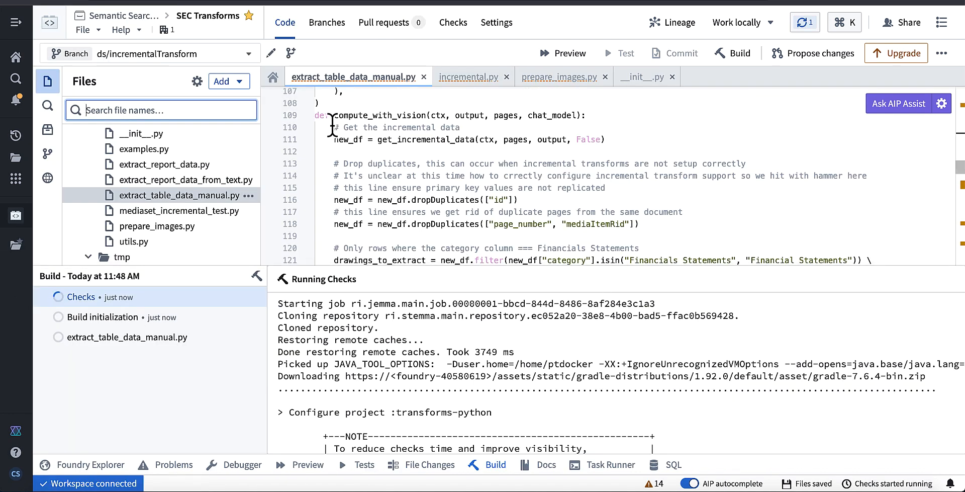
mouse_move(378, 173)
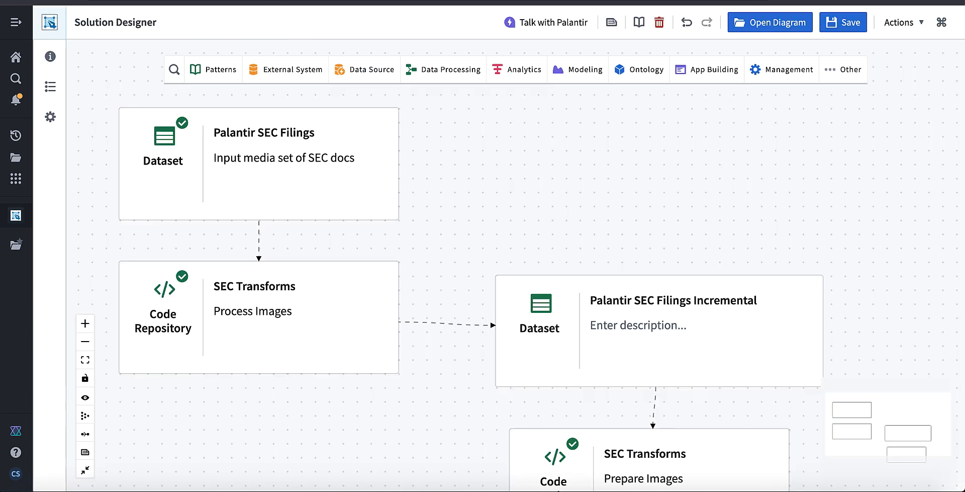
left_click(258, 163)
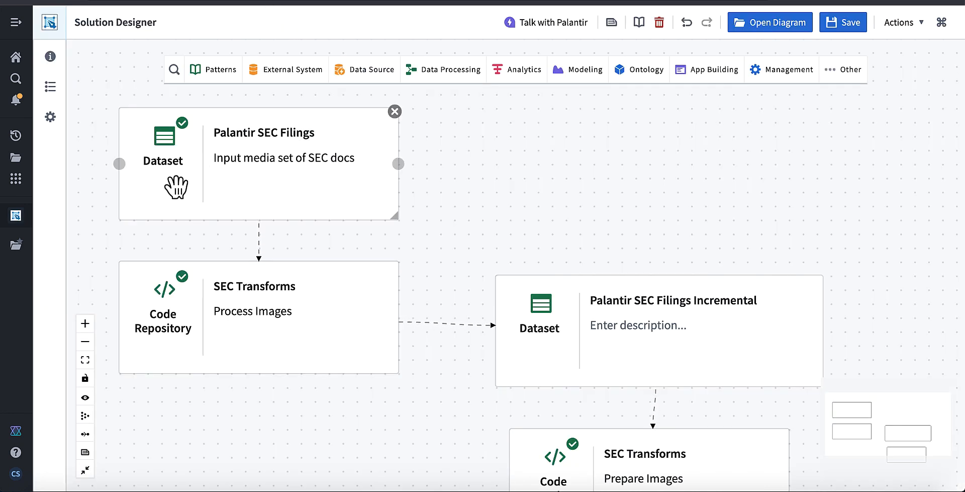
mouse_move(50, 85)
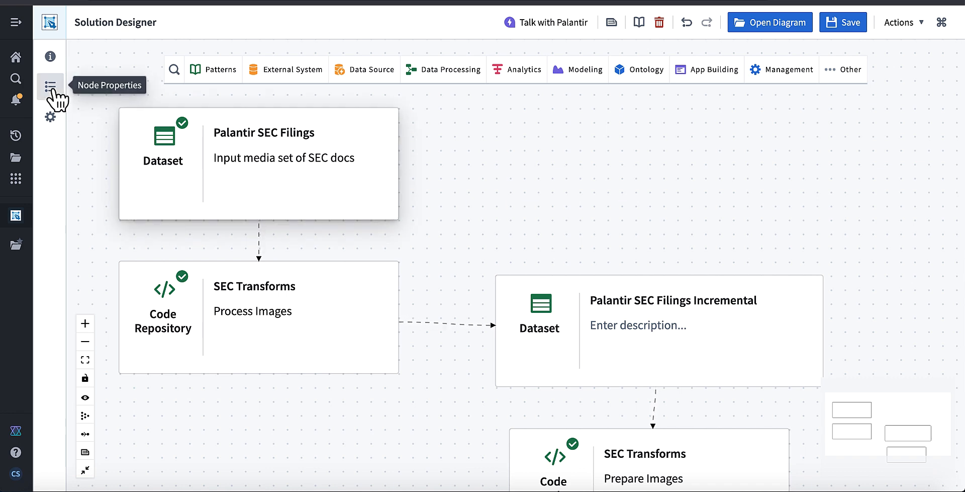
left_click(50, 85)
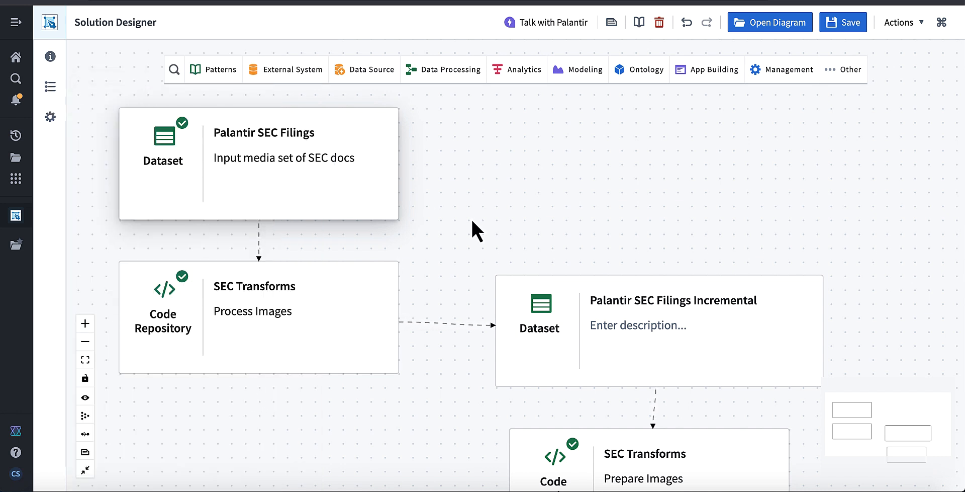
mouse_move(477, 203)
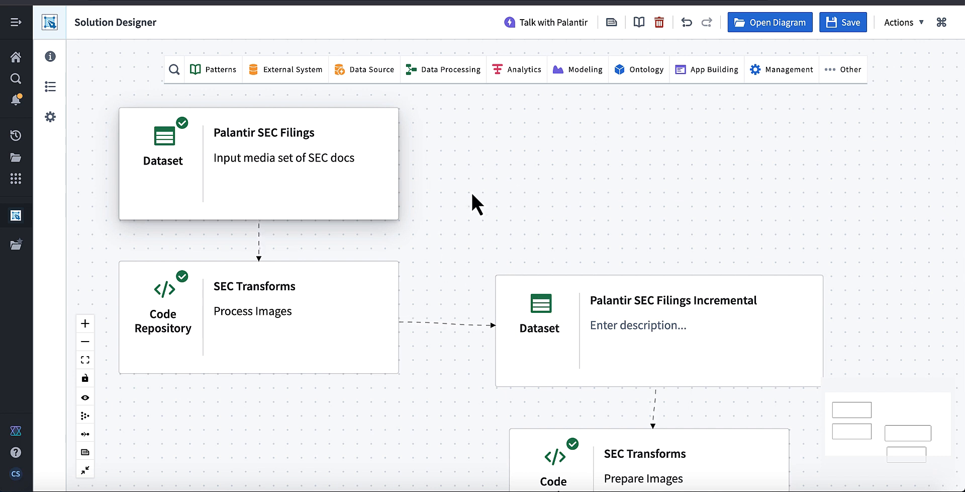
mouse_move(491, 169)
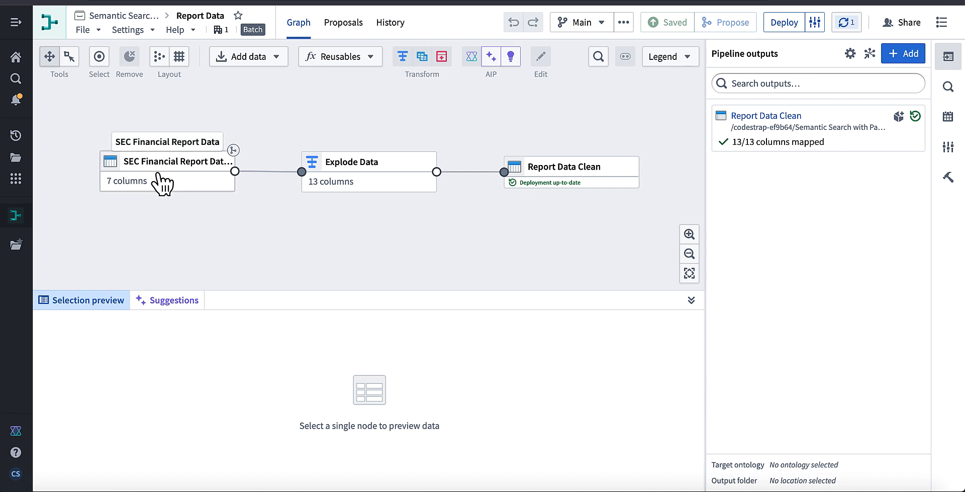
Switch the SEC Financial Report Data input's read mode from Snapshot to Incremental
left_click(167, 161)
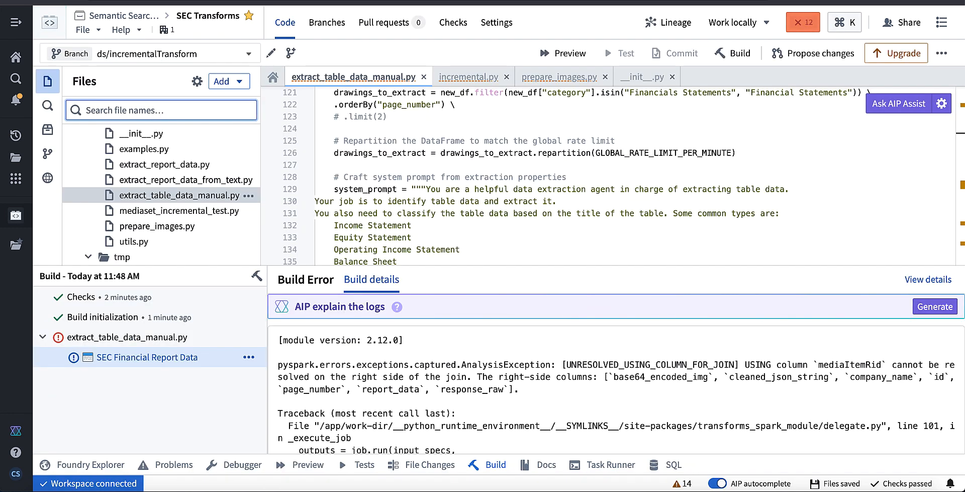
mouse_move(203, 345)
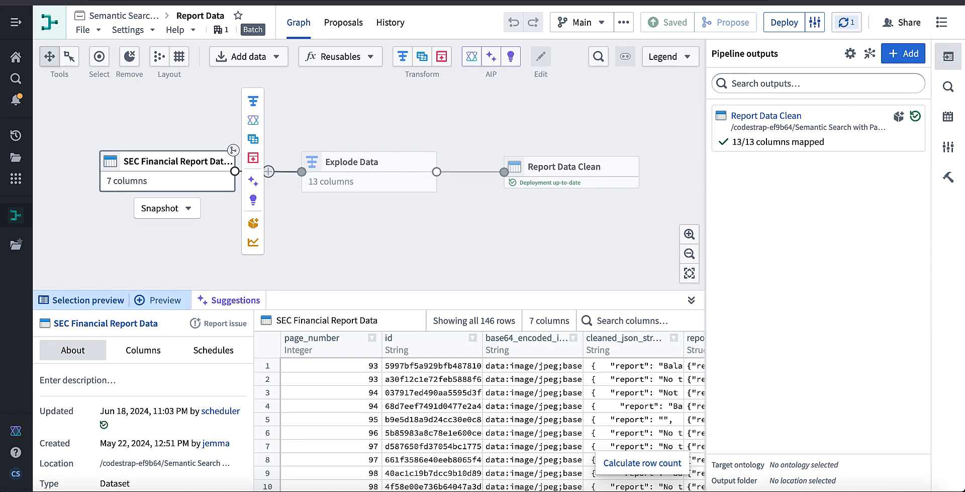
mouse_move(199, 223)
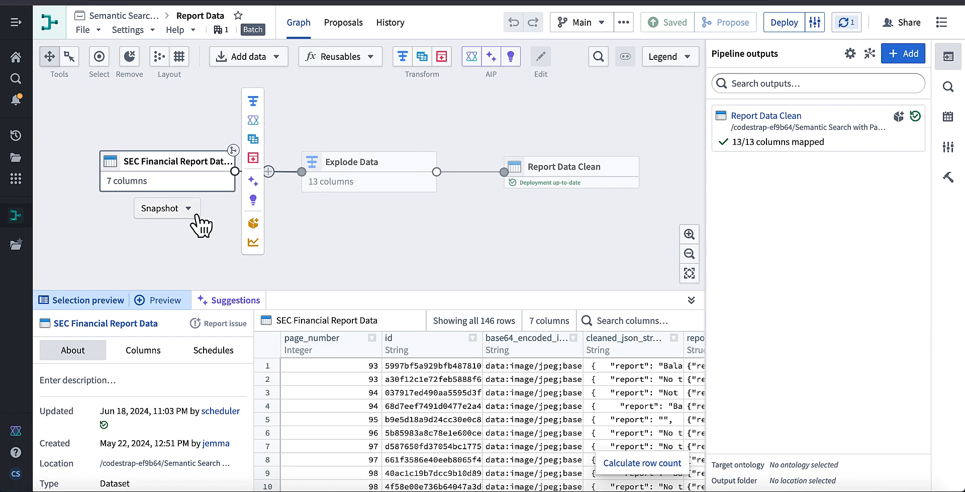
left_click(166, 208)
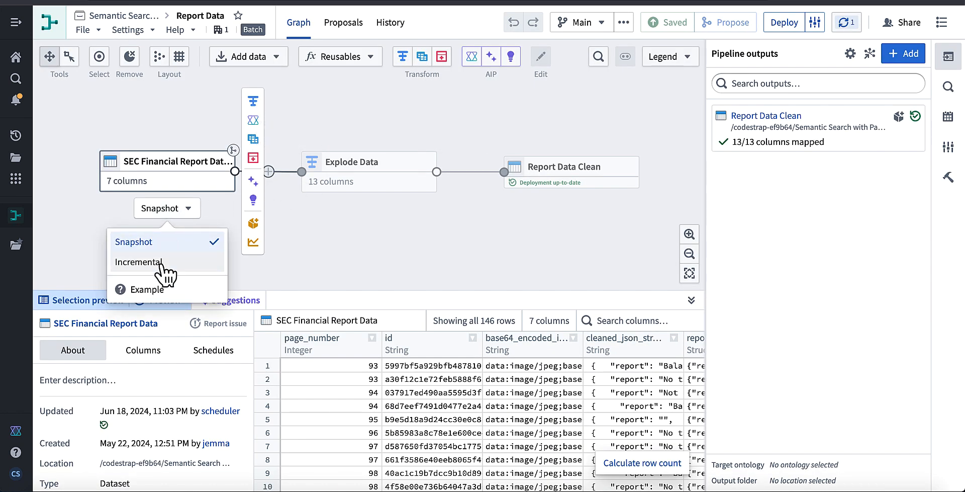
left_click(139, 261)
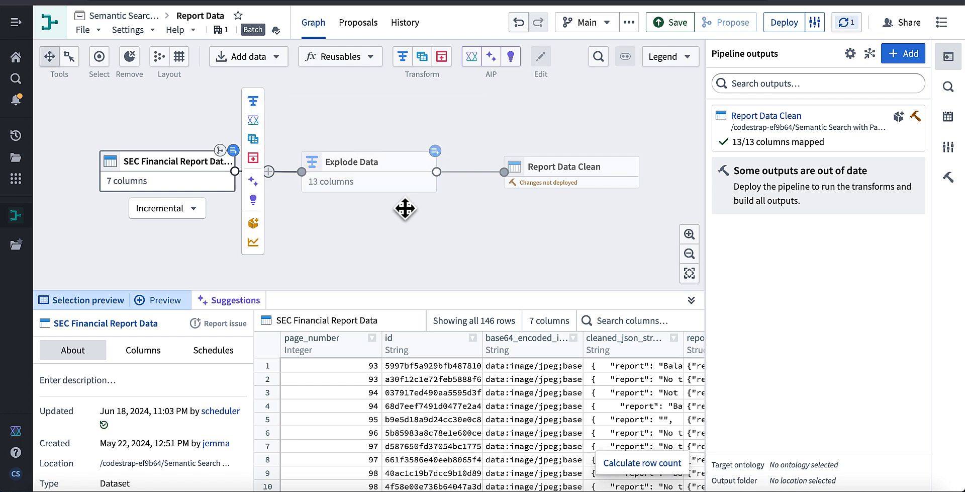
mouse_move(432, 195)
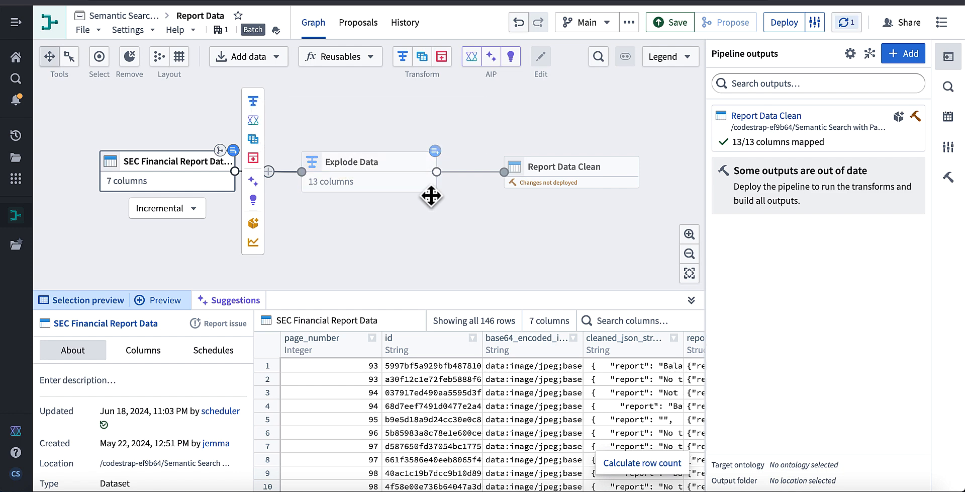
mouse_move(670, 22)
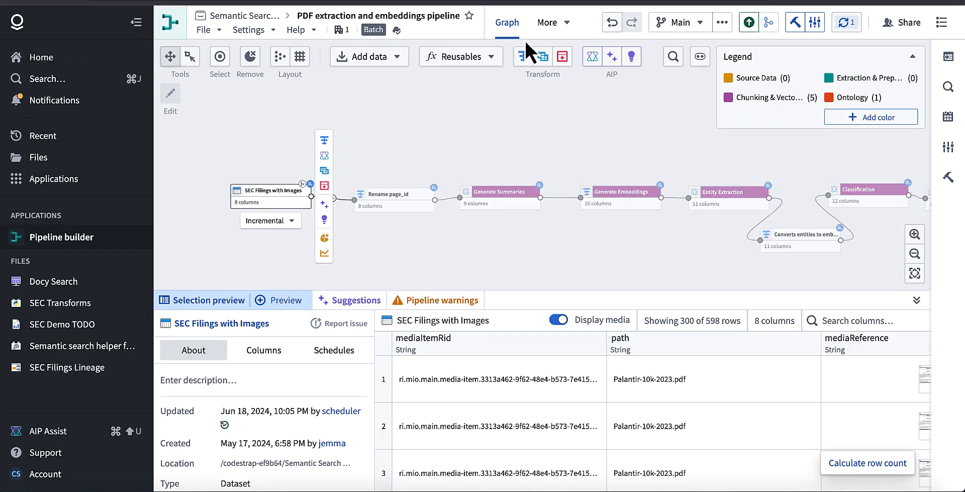
left_click(745, 22)
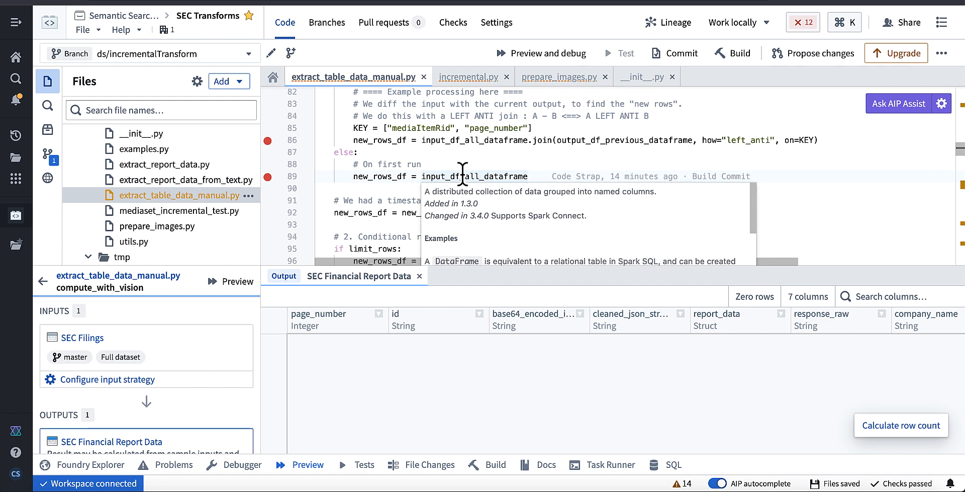
mouse_move(483, 127)
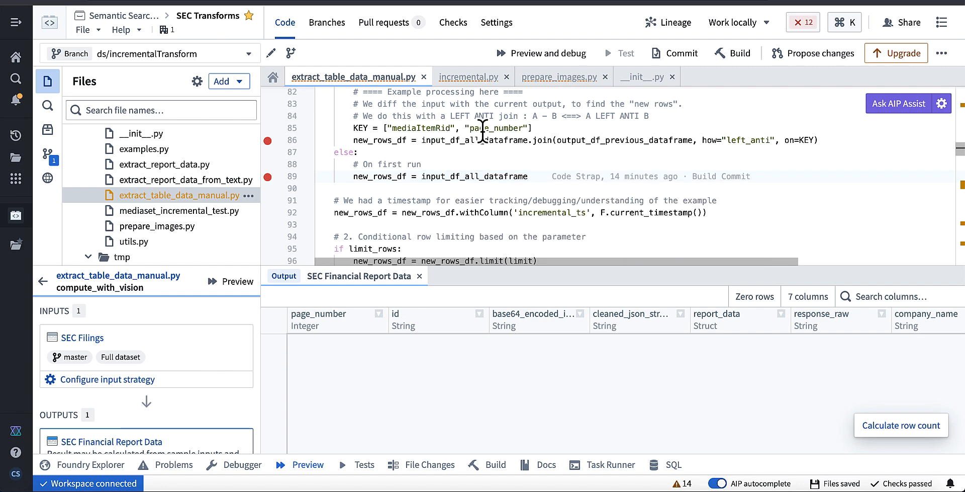
mouse_move(449, 151)
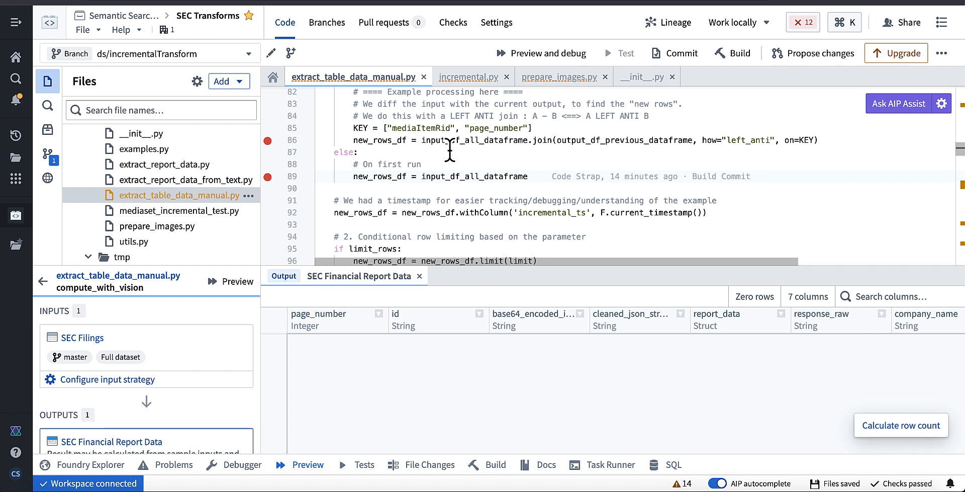
mouse_move(543, 56)
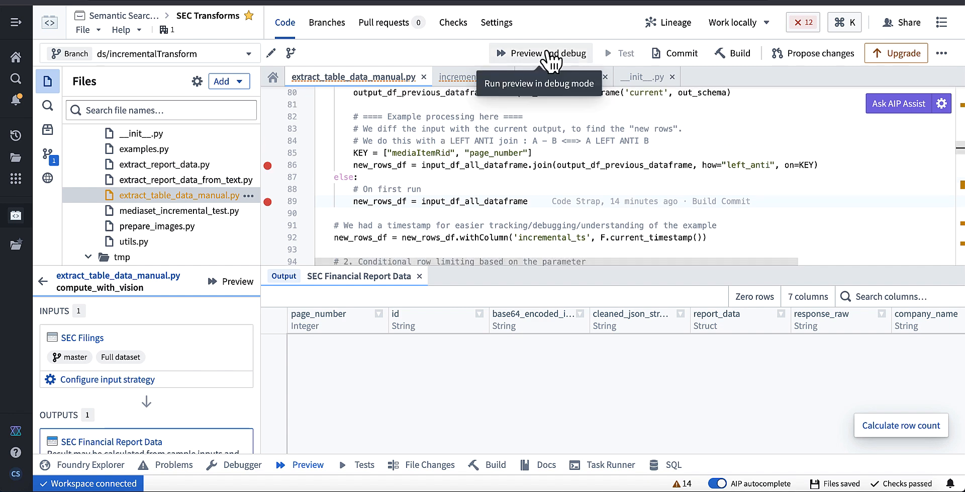
Run Preview and debug, pausing at the line 86/89 breakpoints to inspect variables
left_click(541, 52)
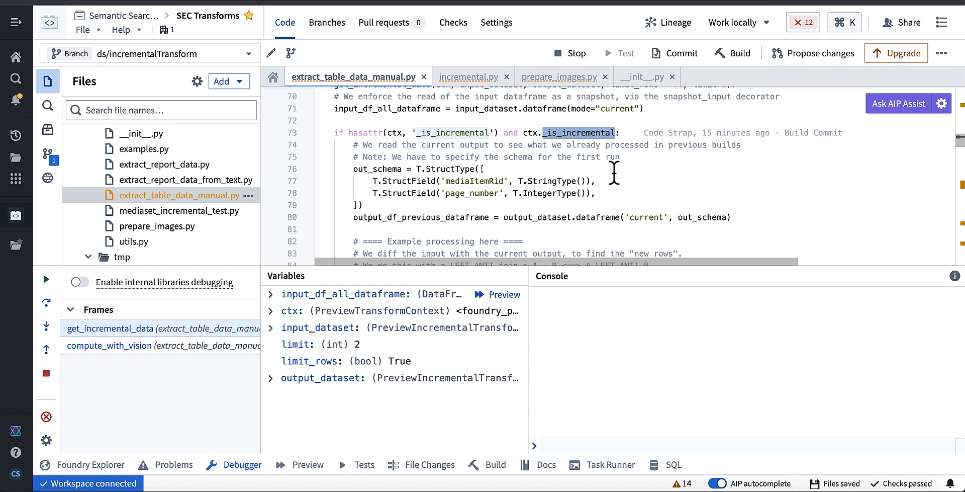
scroll("down", 3)
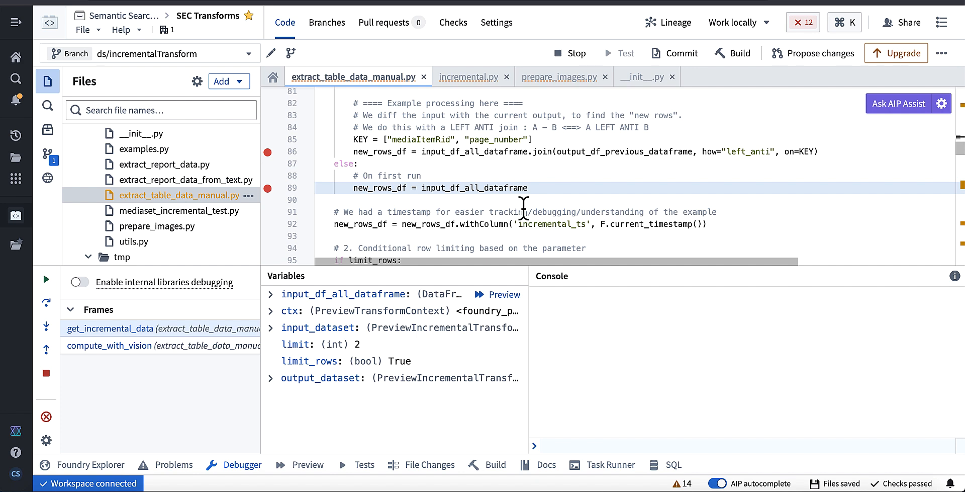
mouse_move(529, 151)
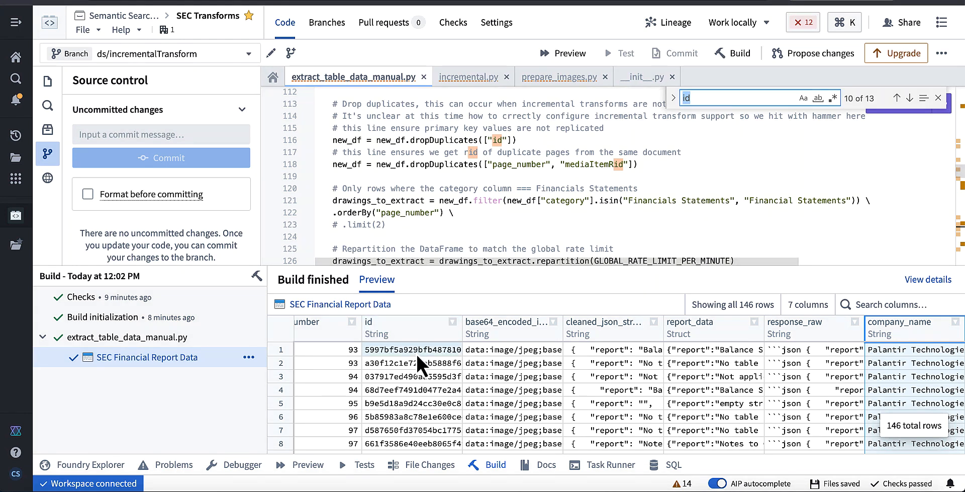
mouse_move(203, 372)
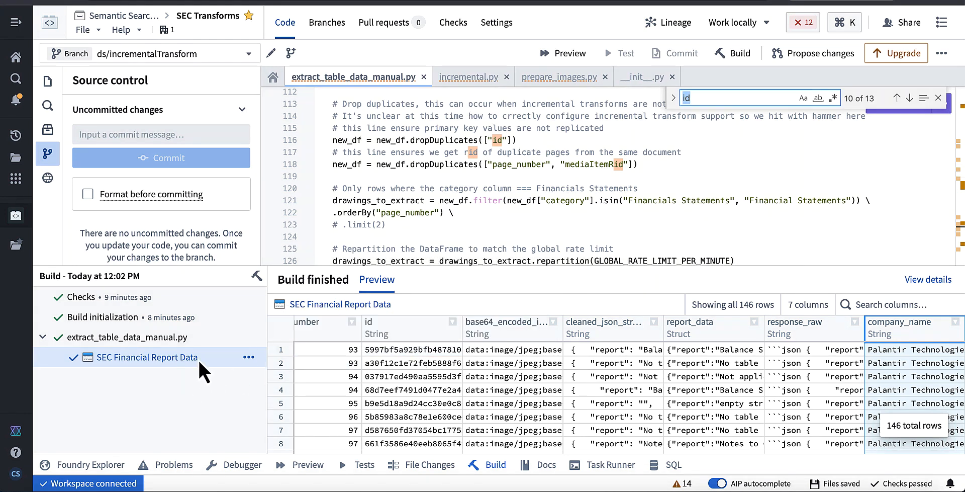
mouse_move(913, 427)
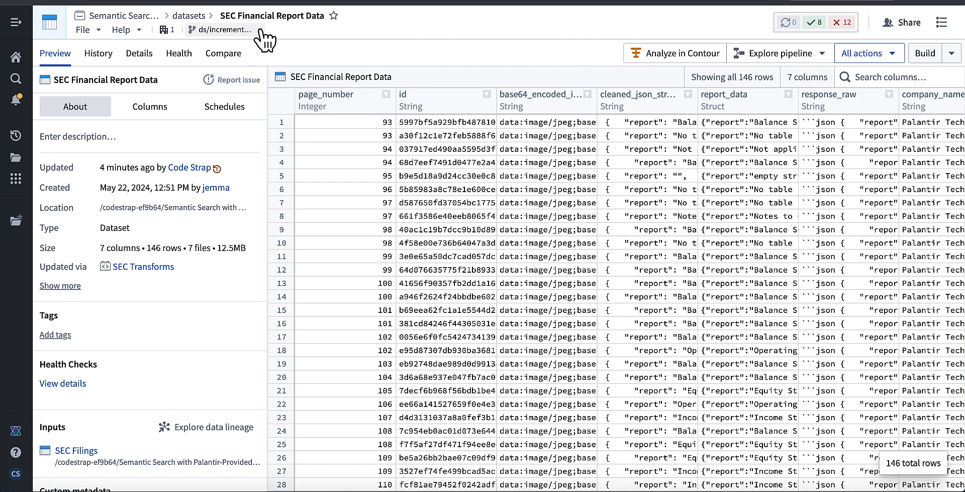
mouse_move(683, 142)
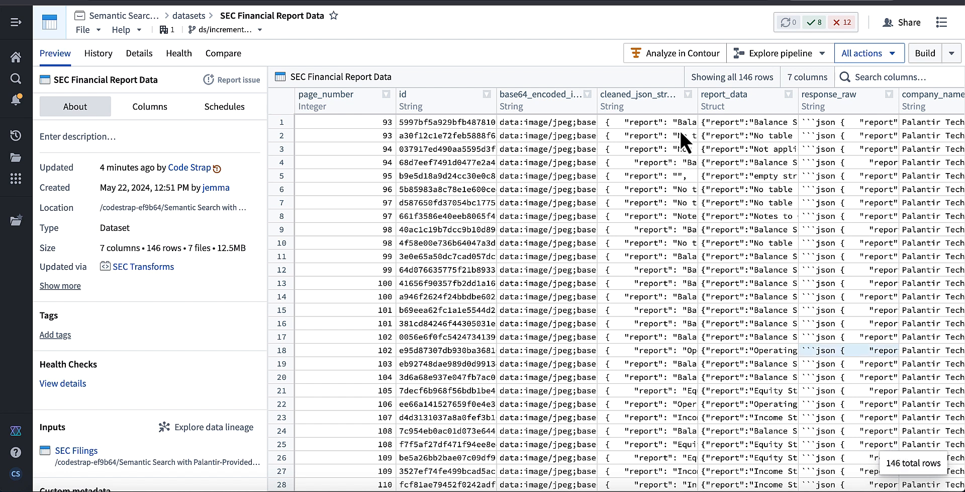
Switch the SEC Financial Report Data view to the feature branch, showing 7 columns and 146 rows
left_click(223, 30)
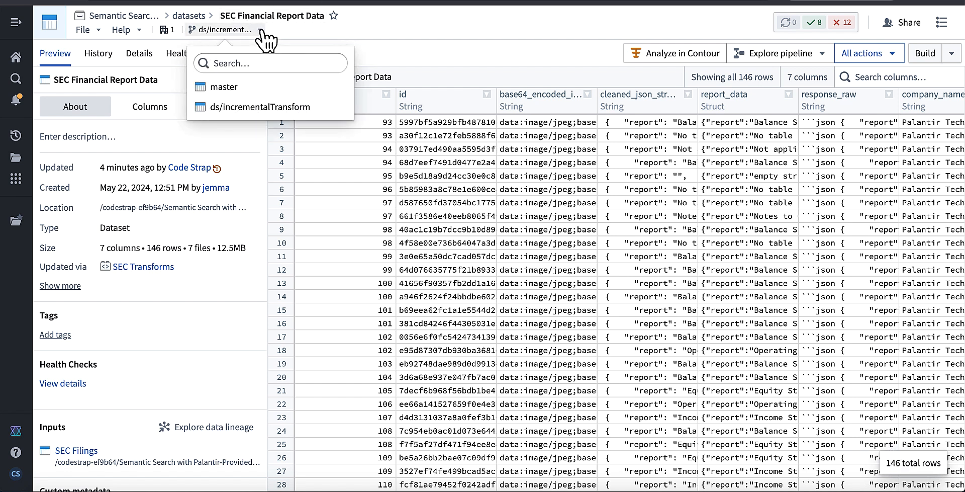
left_click(223, 86)
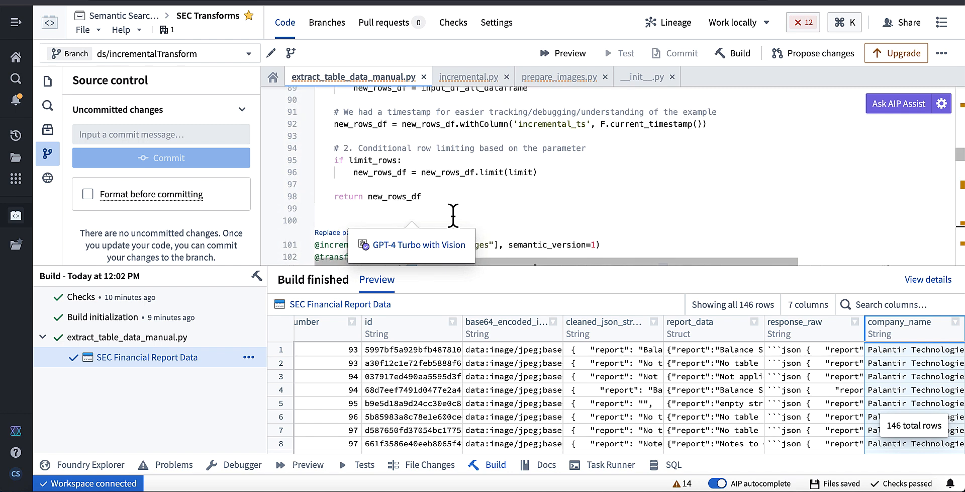
Highlight get_incremental_data and out_schema while reading down to compute_with_vision's system prompt
scroll("down", 3)
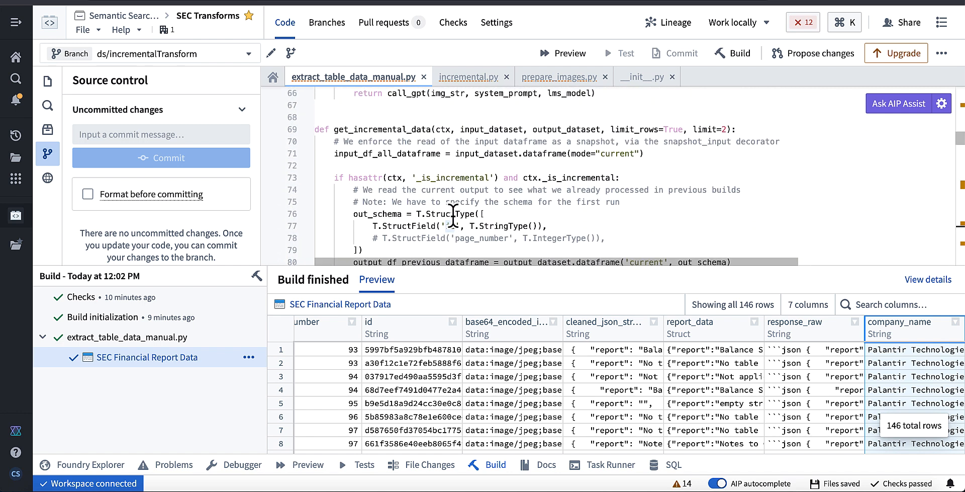
double_click(382, 129)
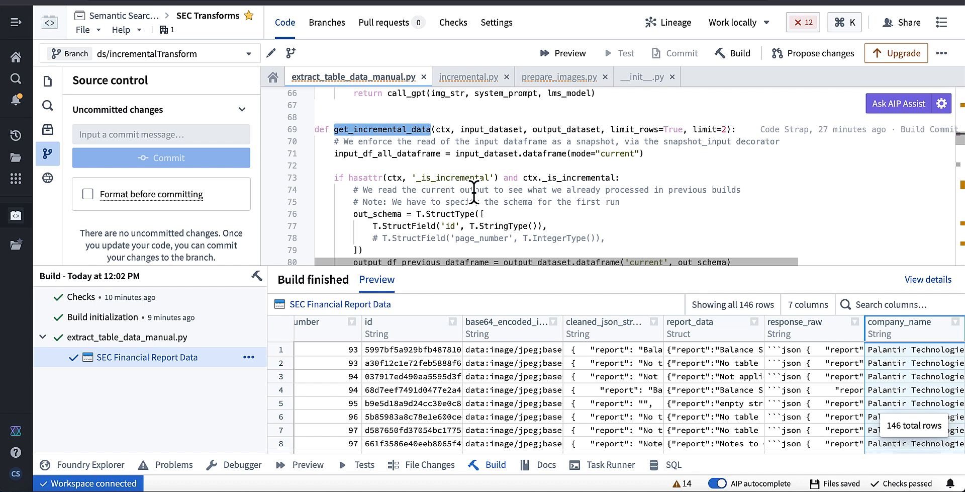
scroll("down", 3)
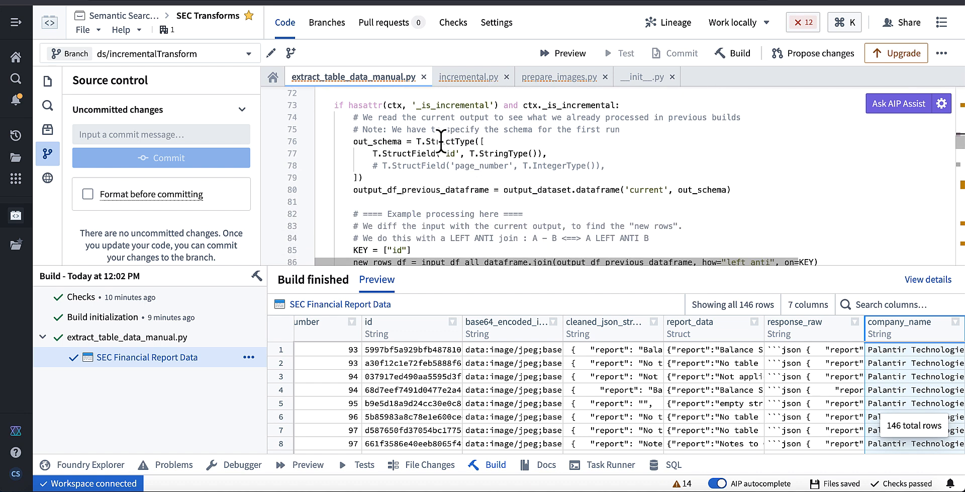
double_click(376, 140)
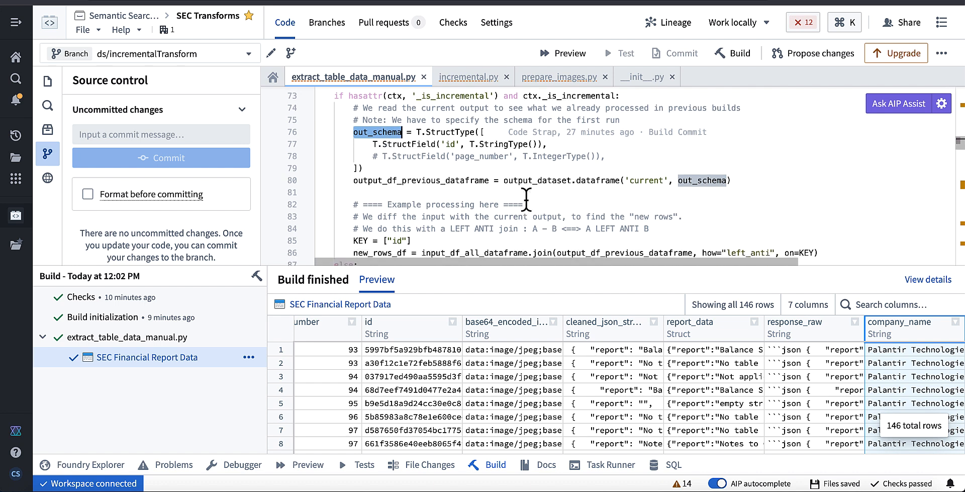
scroll("down", 3)
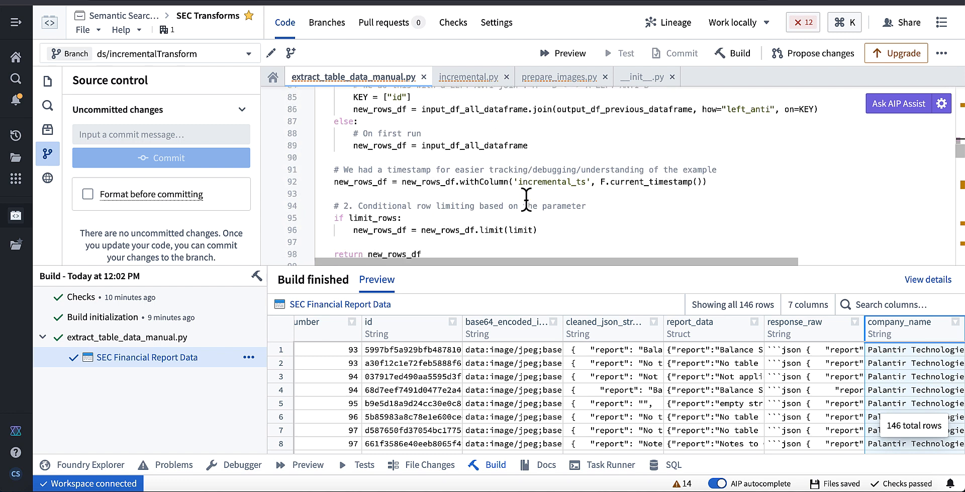
scroll("down", 3)
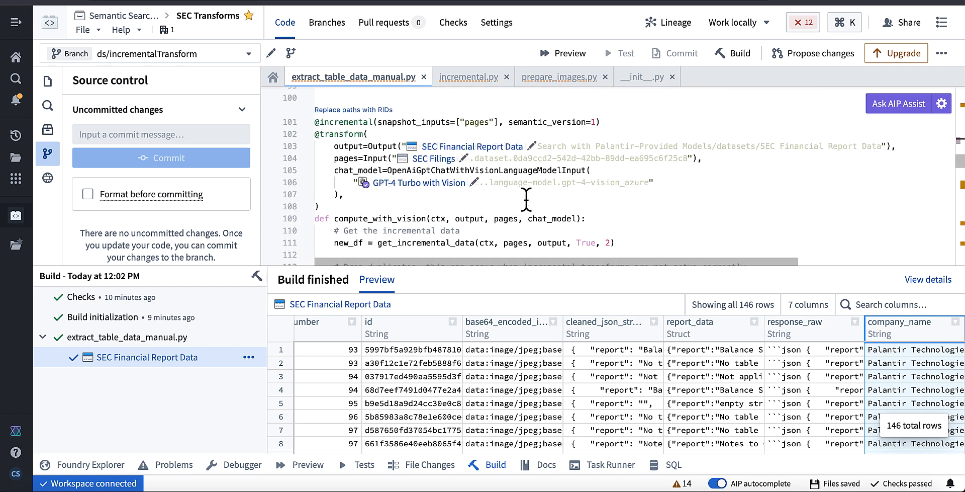
scroll("down", 3)
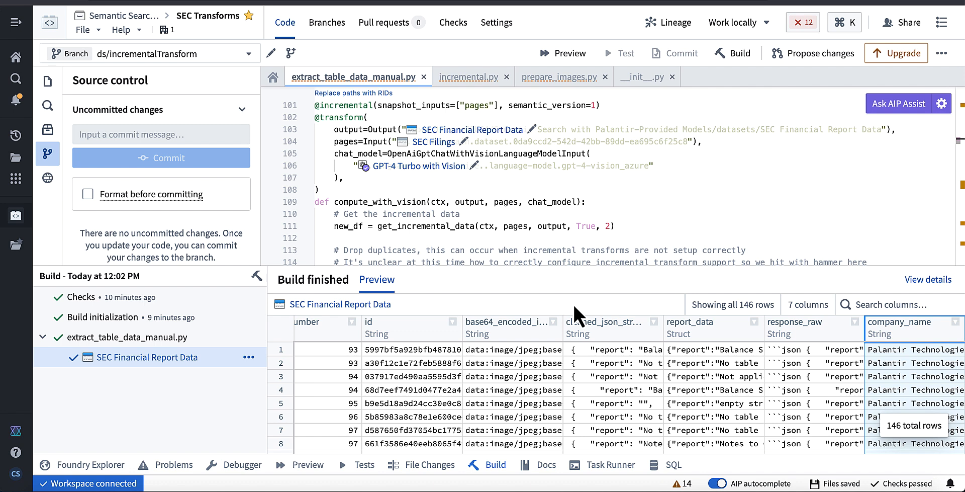
scroll("down", 3)
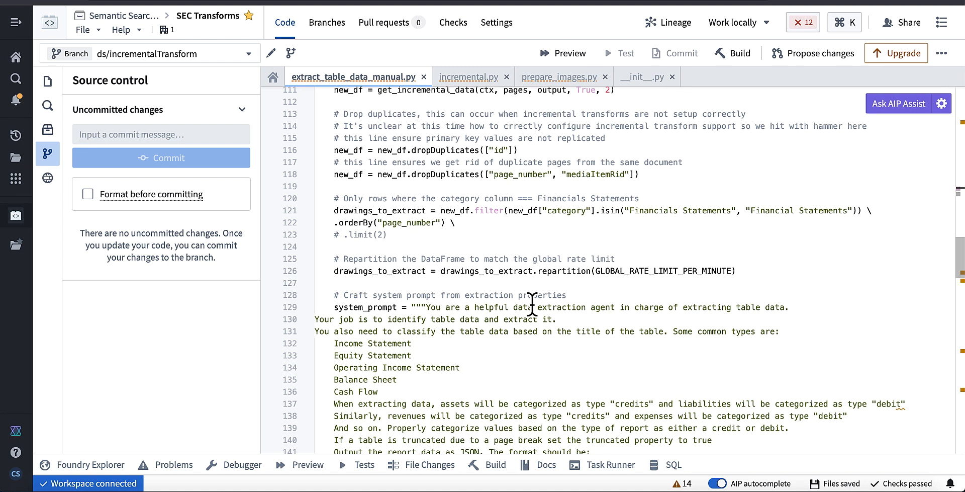
scroll("down", 3)
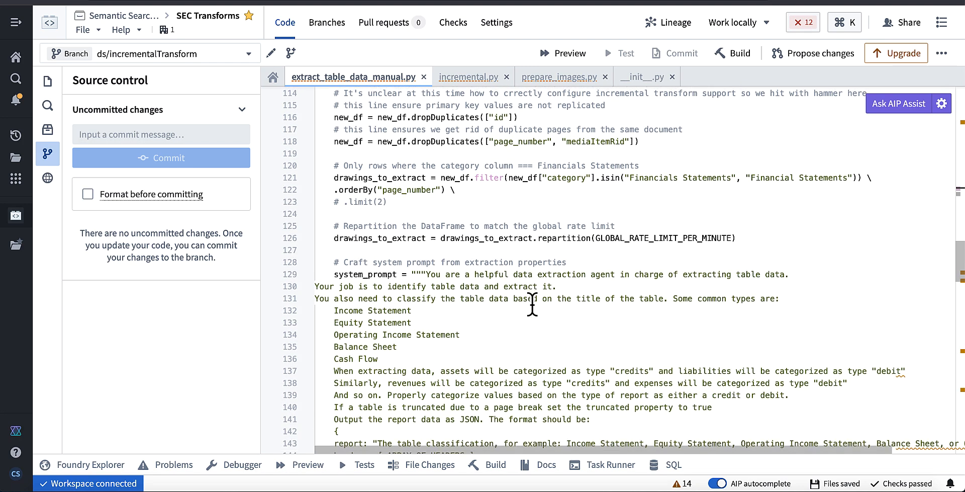
scroll("down", 3)
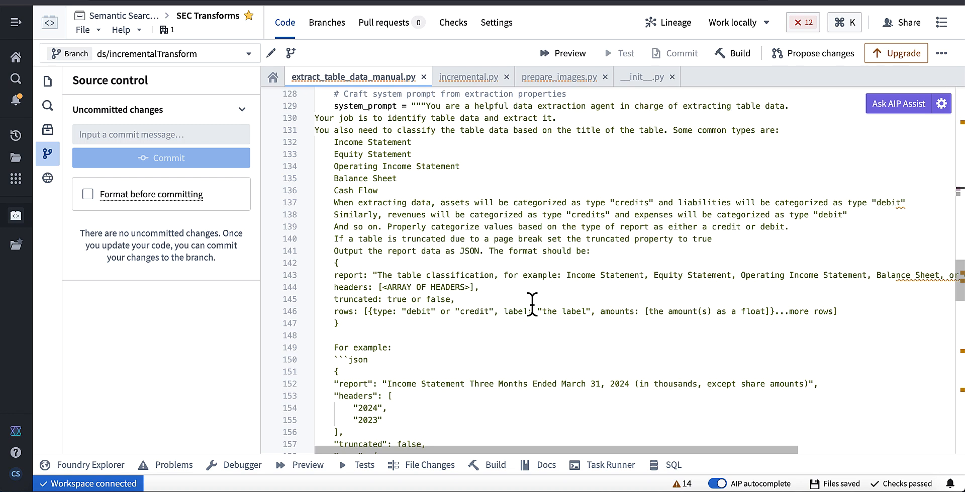
mouse_move(455, 126)
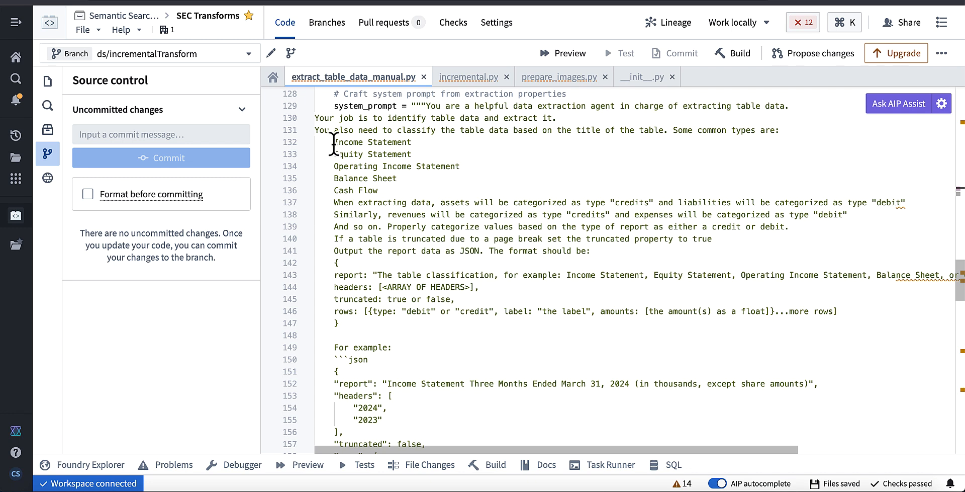
left_click_drag(334, 142, 407, 201)
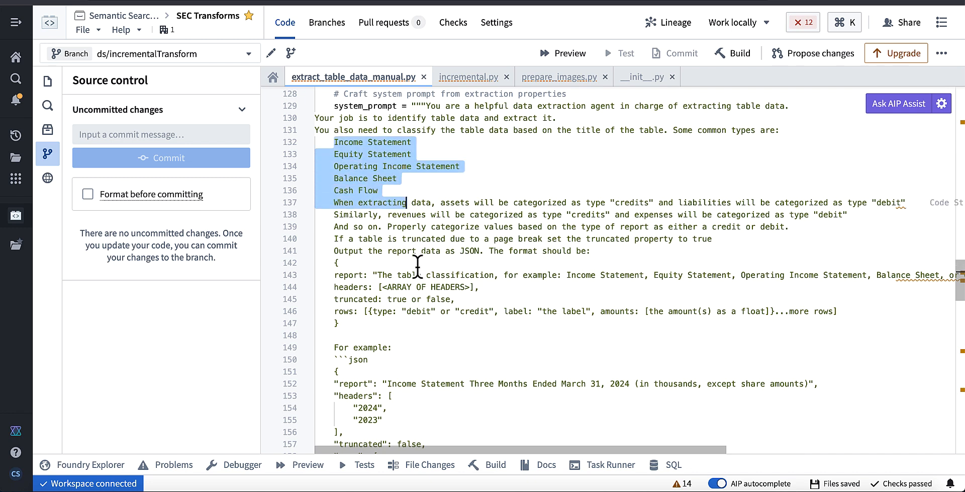
scroll("down", 3)
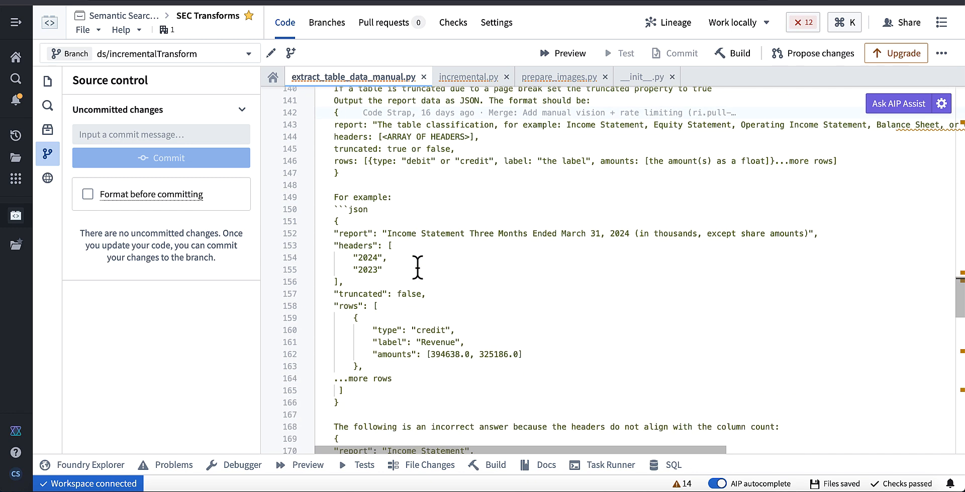
scroll("down", 3)
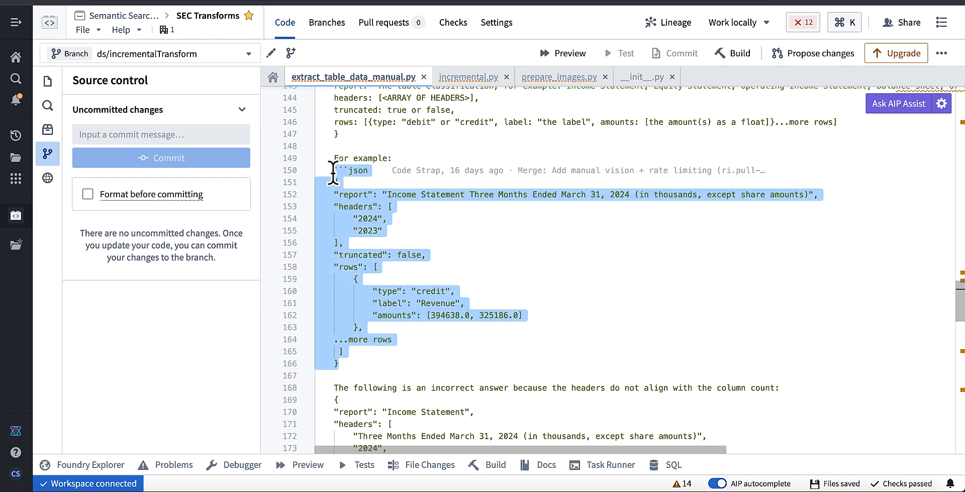
mouse_move(402, 236)
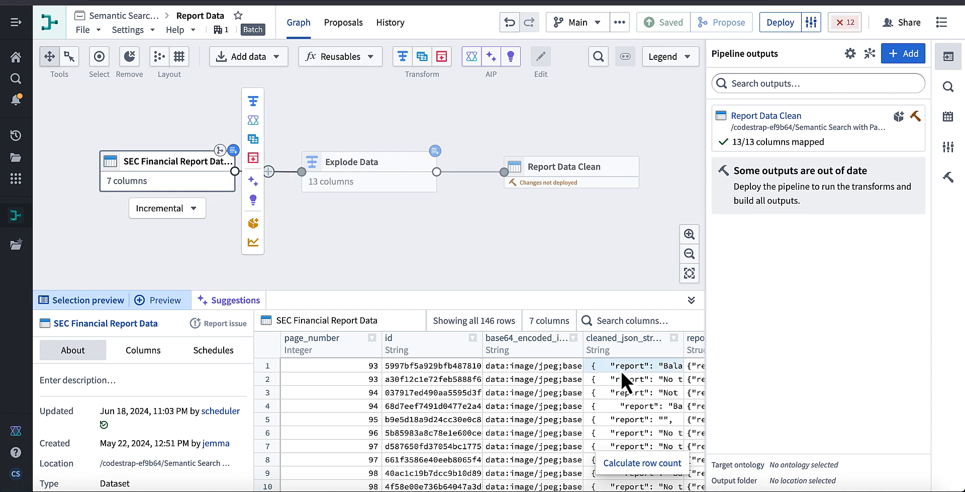
mouse_move(400, 185)
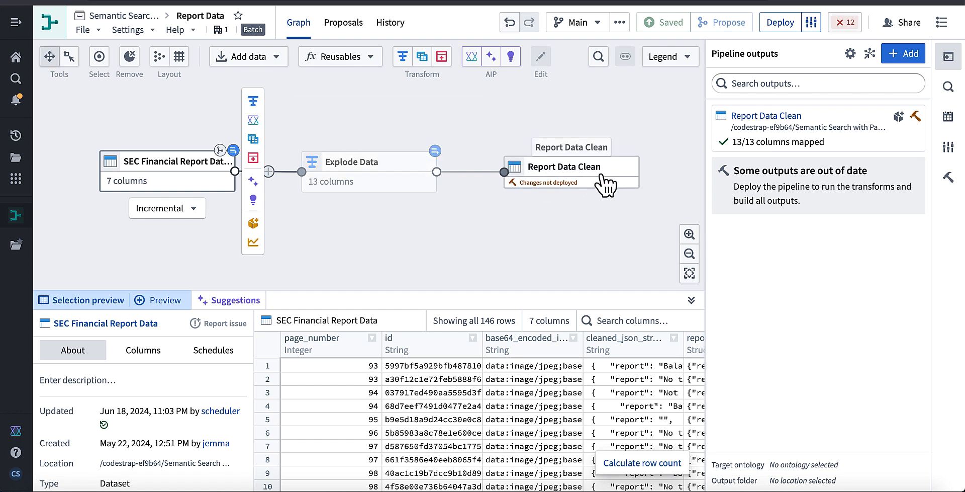
mouse_move(607, 187)
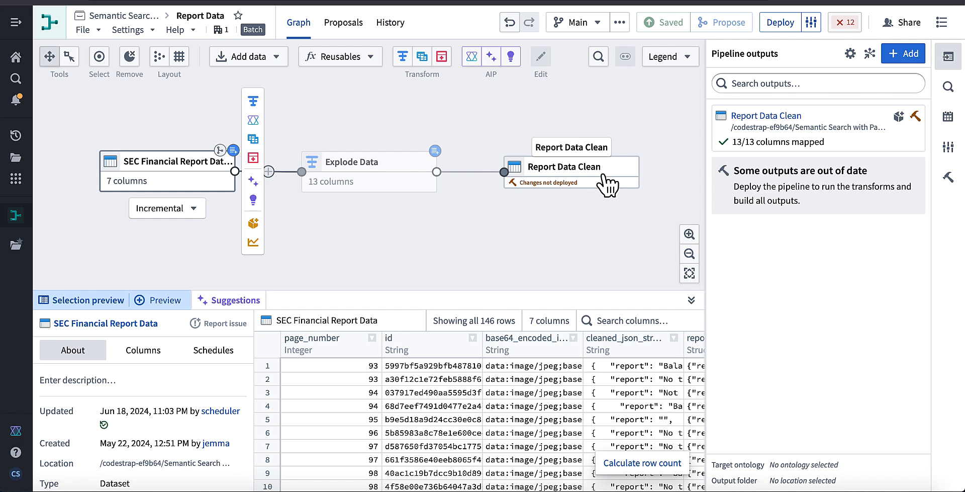
left_click(571, 166)
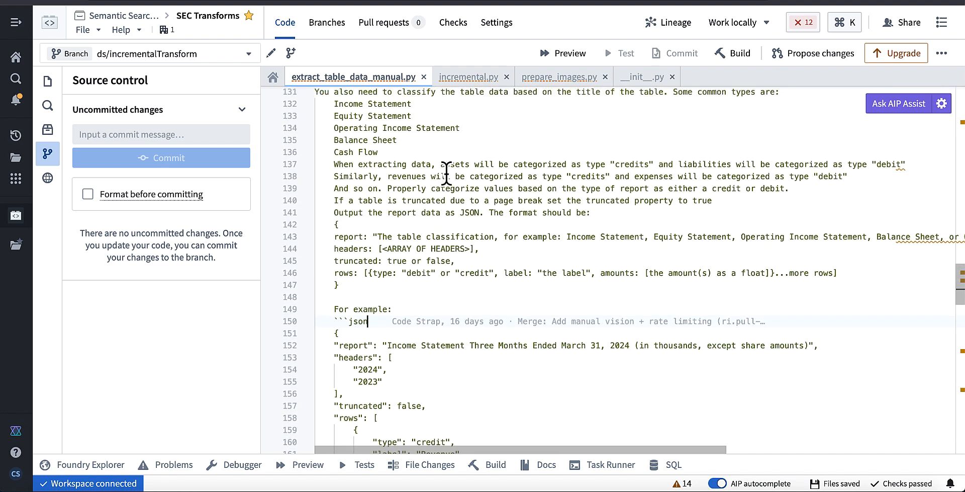
scroll("down", 3)
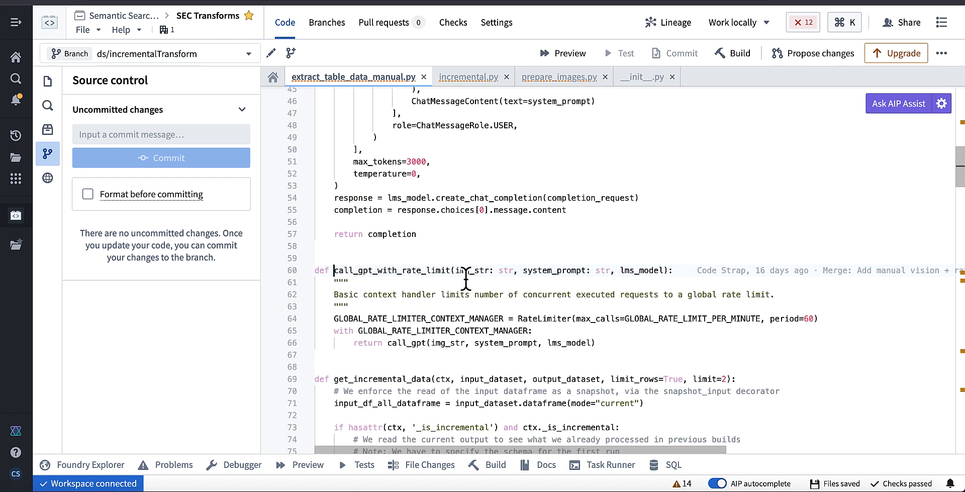
scroll("down", 3)
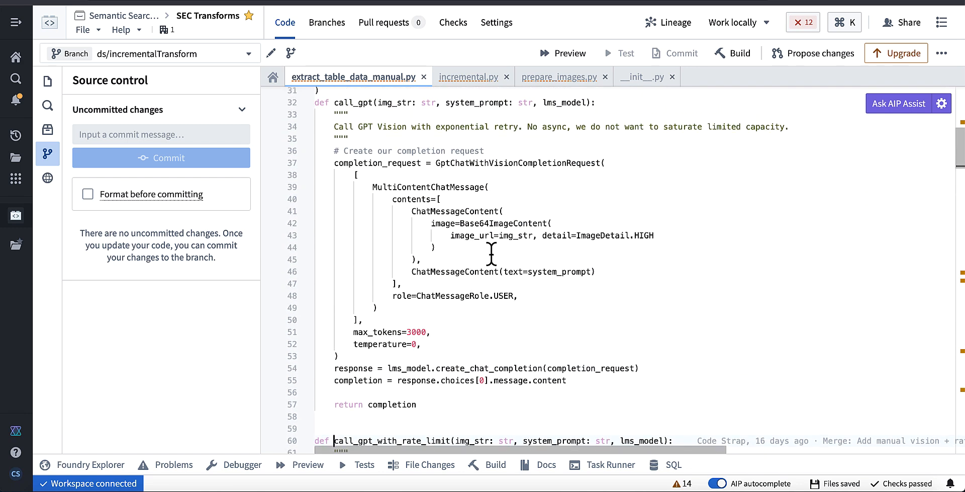
double_click(503, 223)
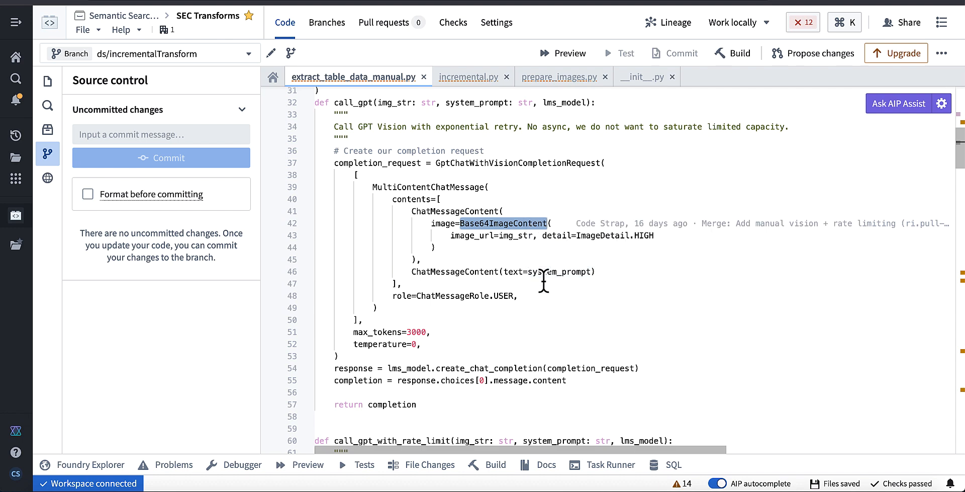
scroll("down", 3)
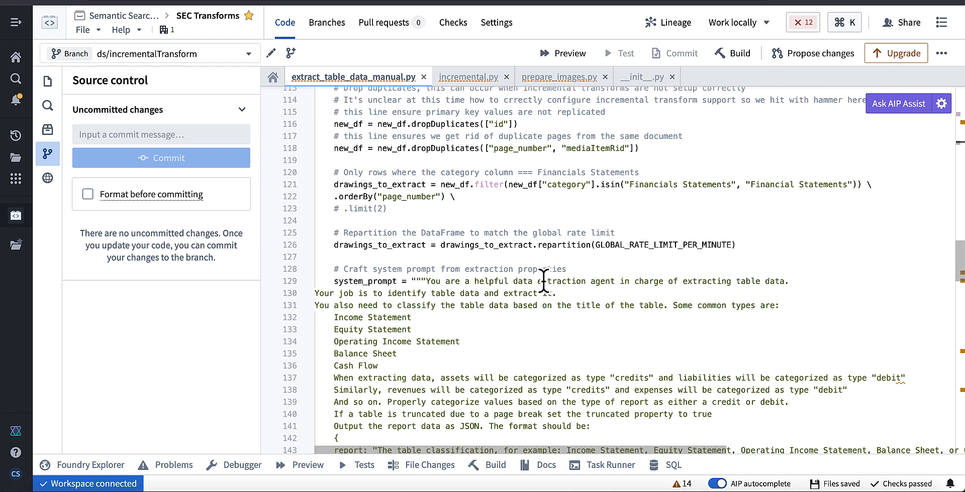
mouse_move(550, 321)
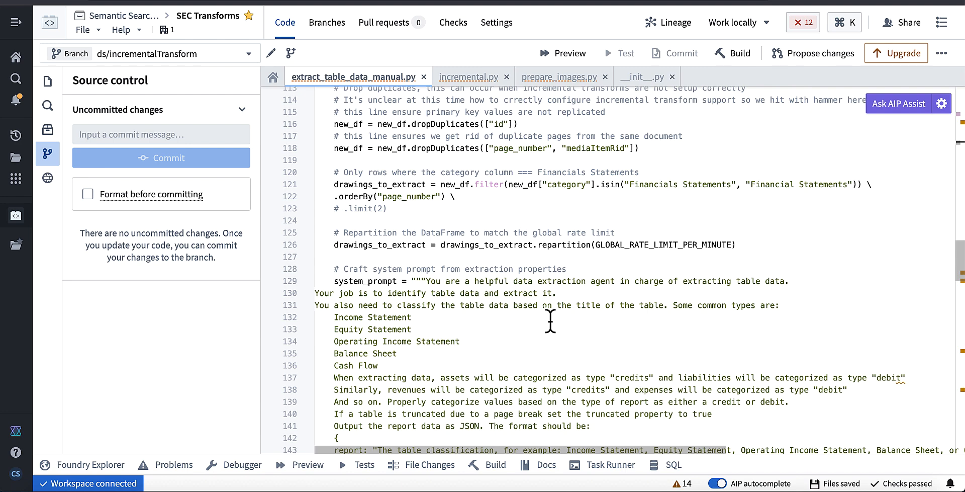
scroll("down", 3)
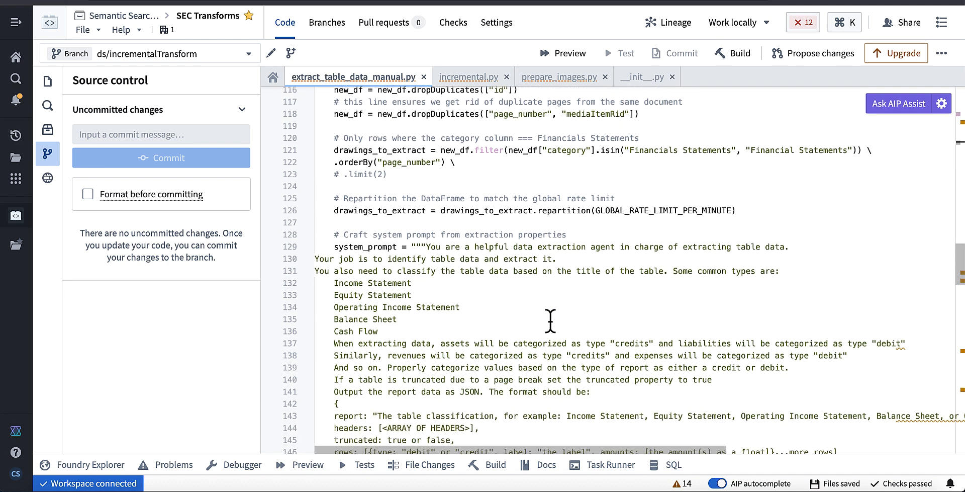
scroll("down", 3)
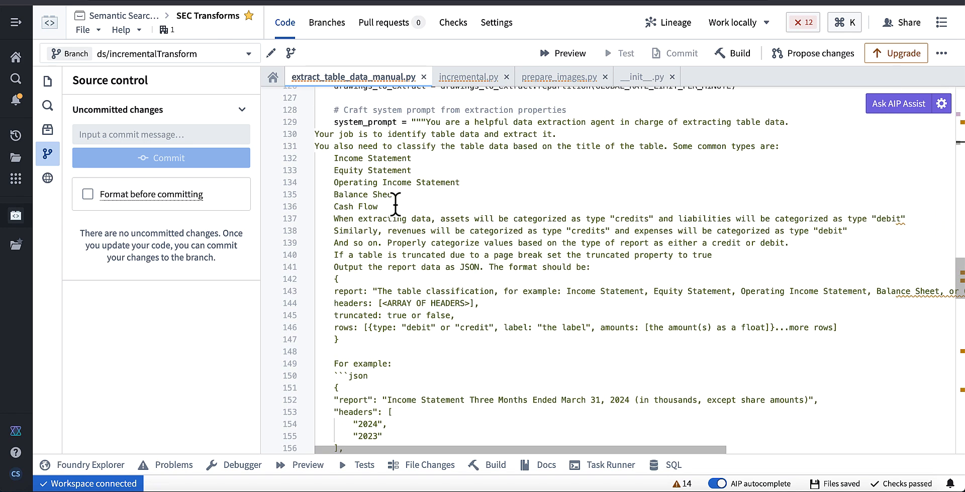
left_click_drag(334, 157, 382, 207)
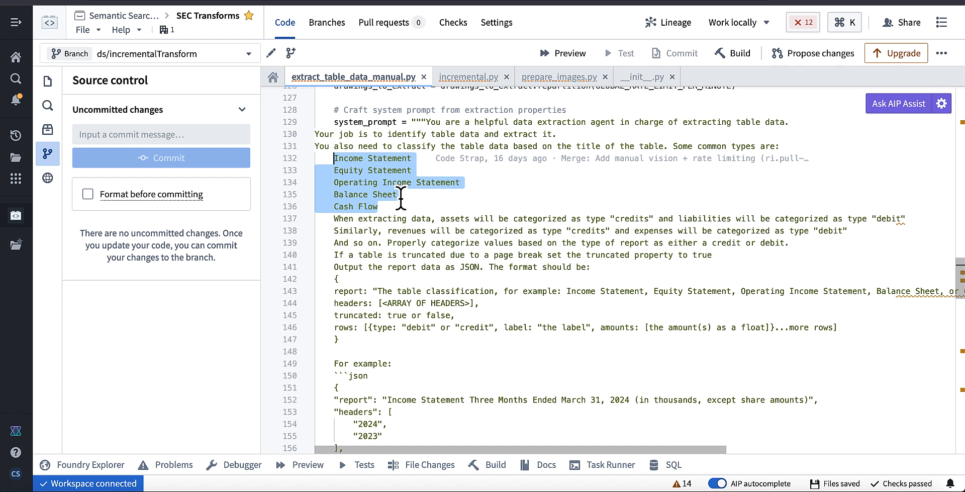
mouse_move(401, 231)
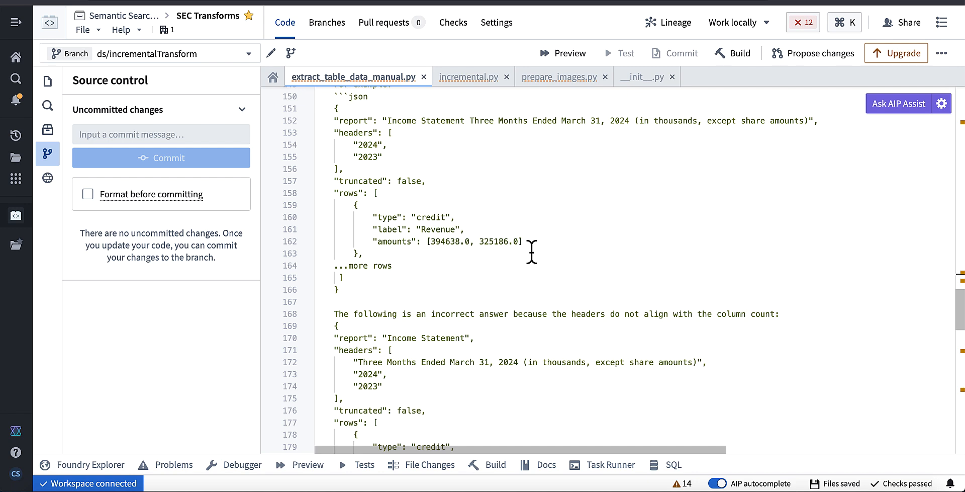
scroll("down", 3)
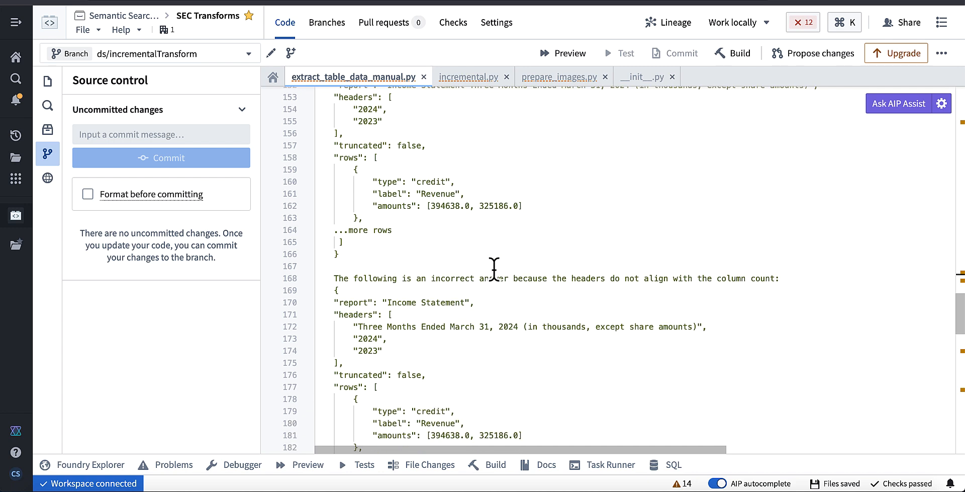